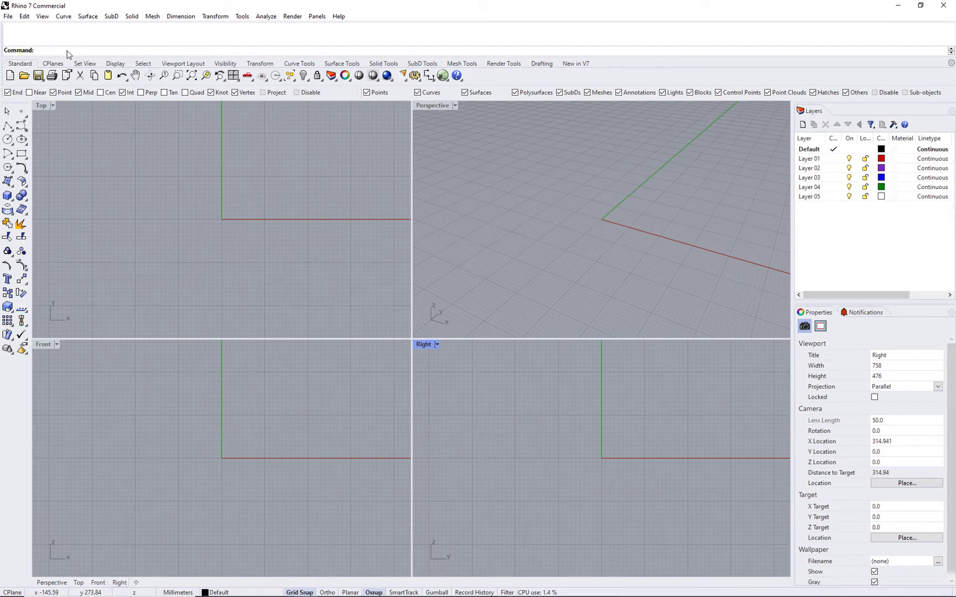
Draw a 3Point circle in the Top view through three picked points left of and above the origin
type("Circle")
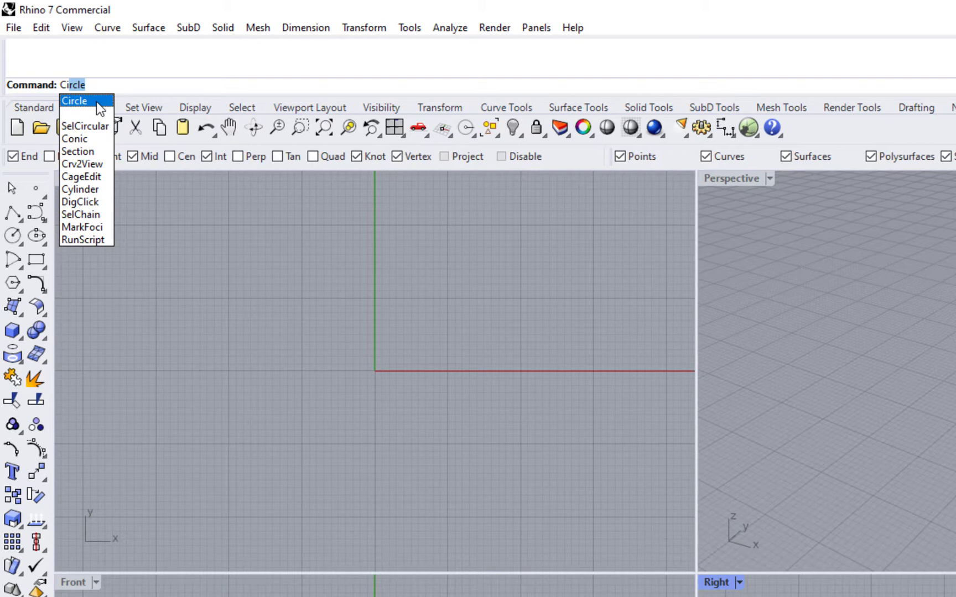
left_click(74, 100)
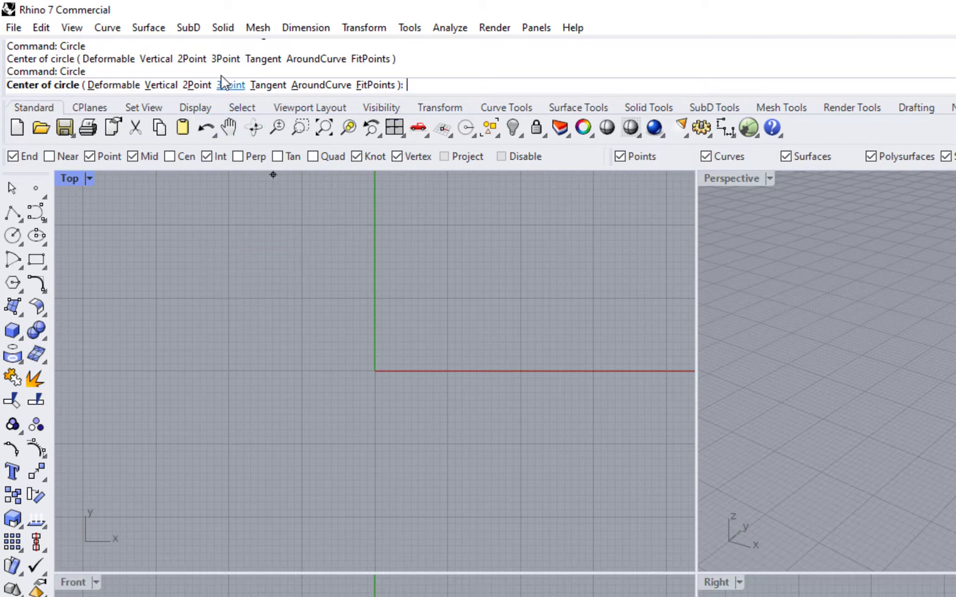
left_click(230, 86)
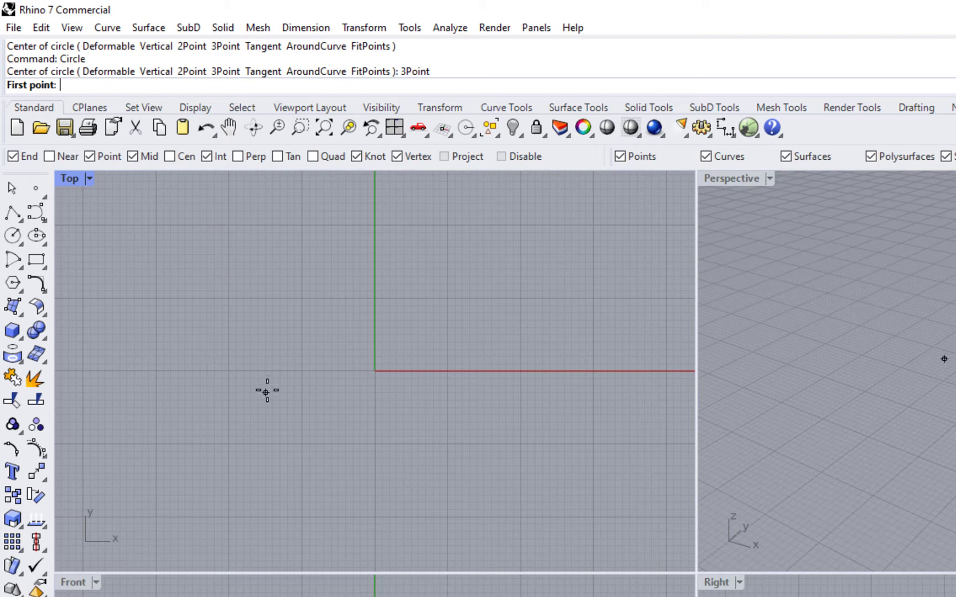
left_click(266, 391)
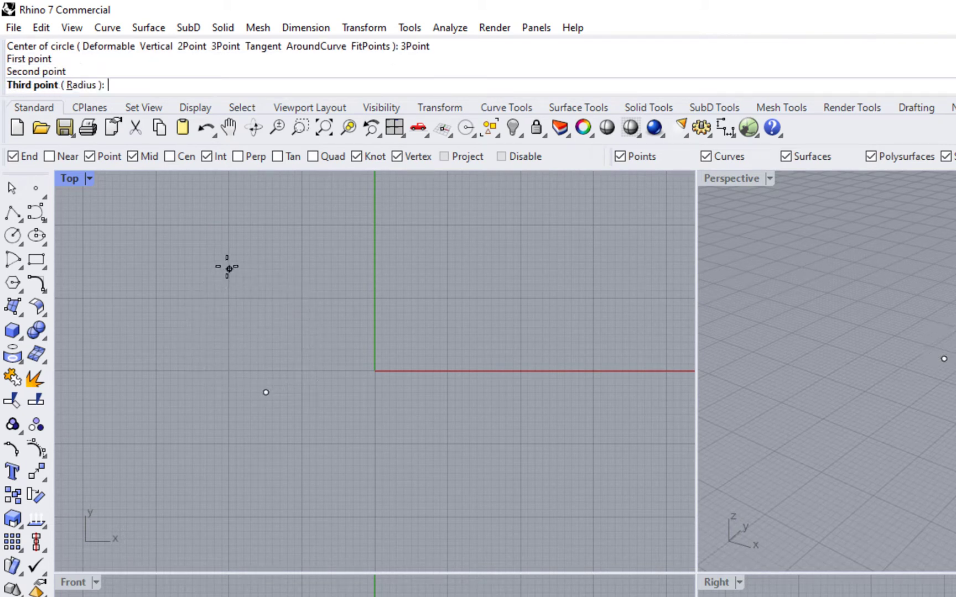
left_click(417, 321)
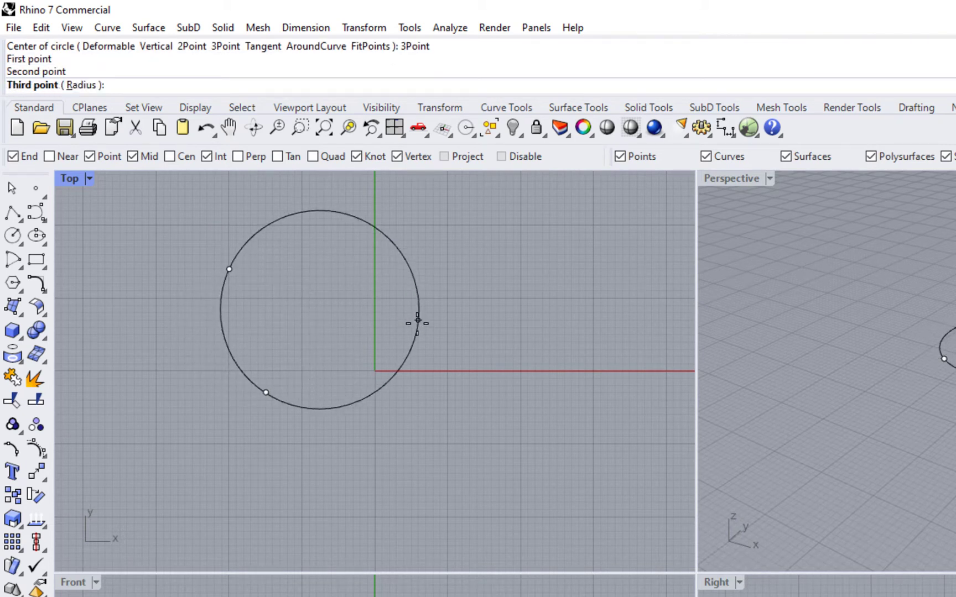
left_click(419, 321)
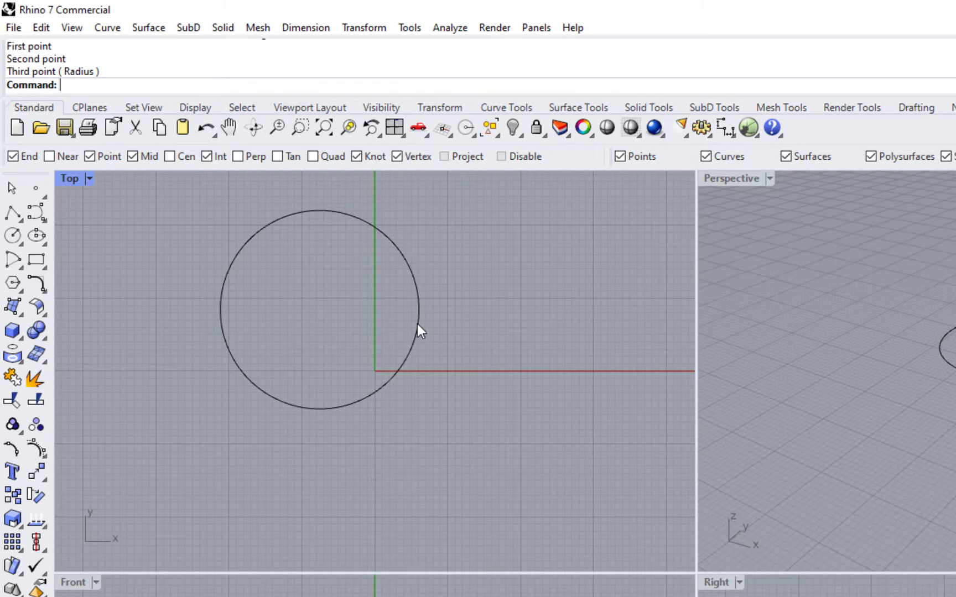
mouse_move(423, 244)
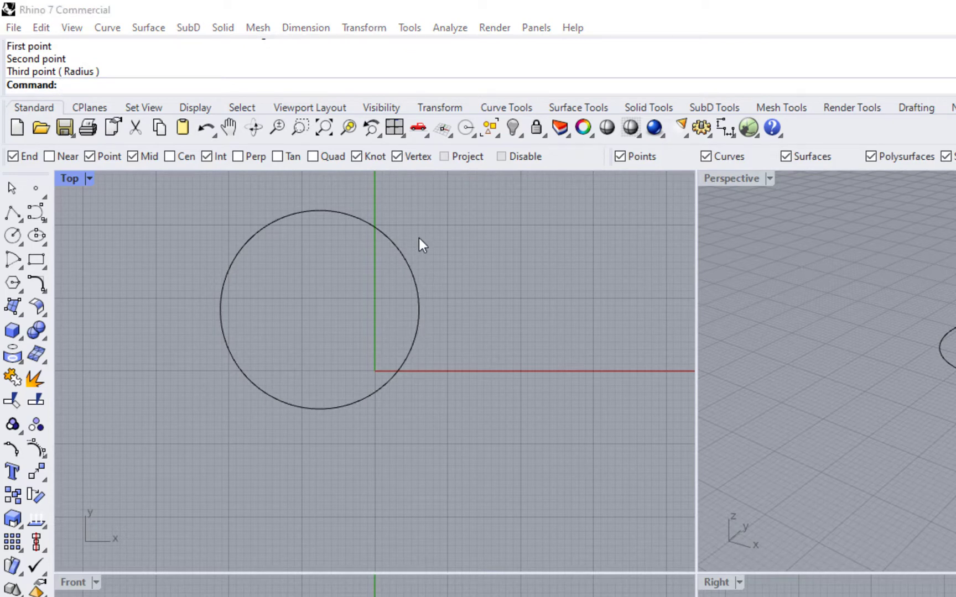
Repeat Circle from the right-click menu for a larger circle centred just right of the origin
right_click(420, 243)
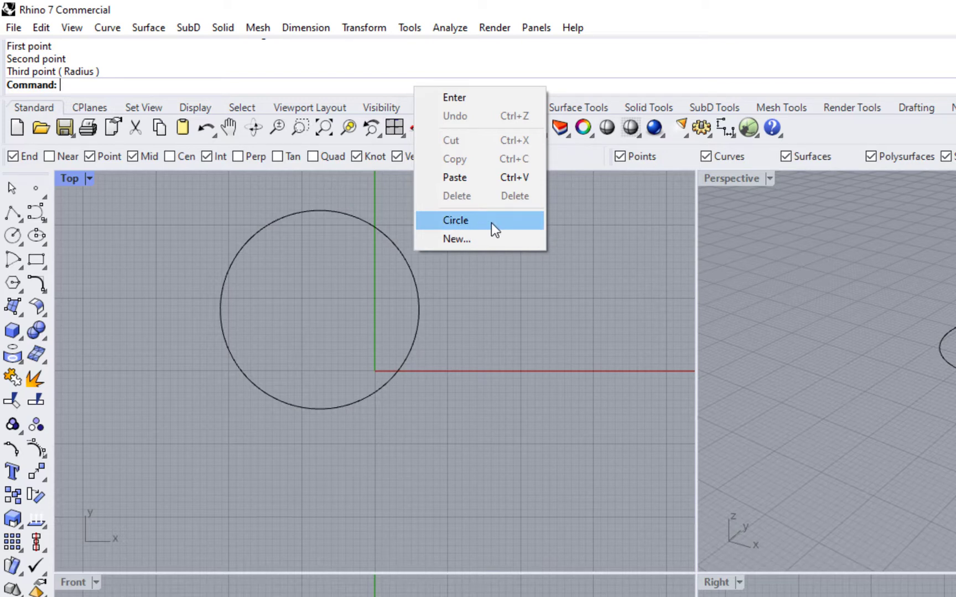
left_click(456, 220)
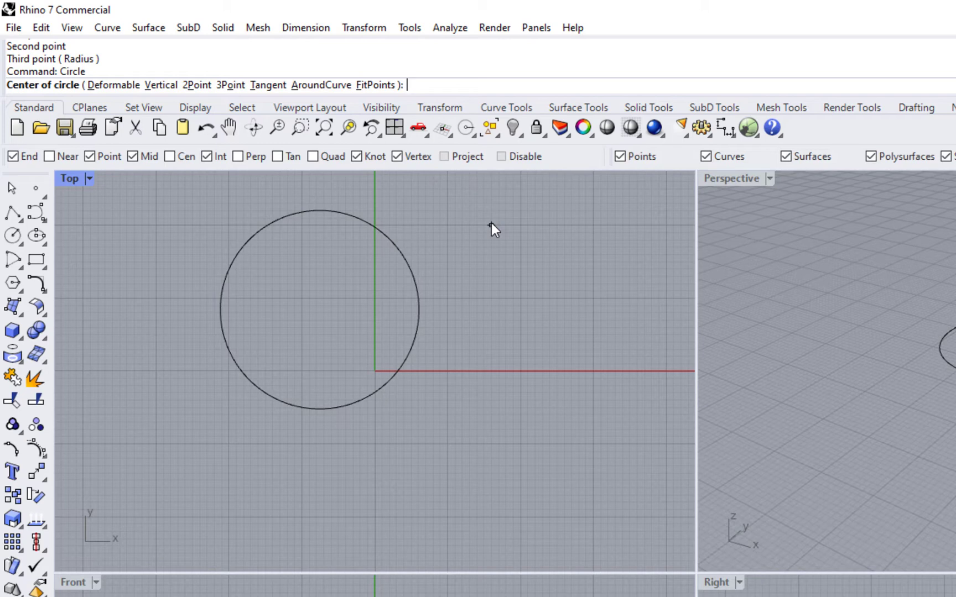
mouse_move(427, 388)
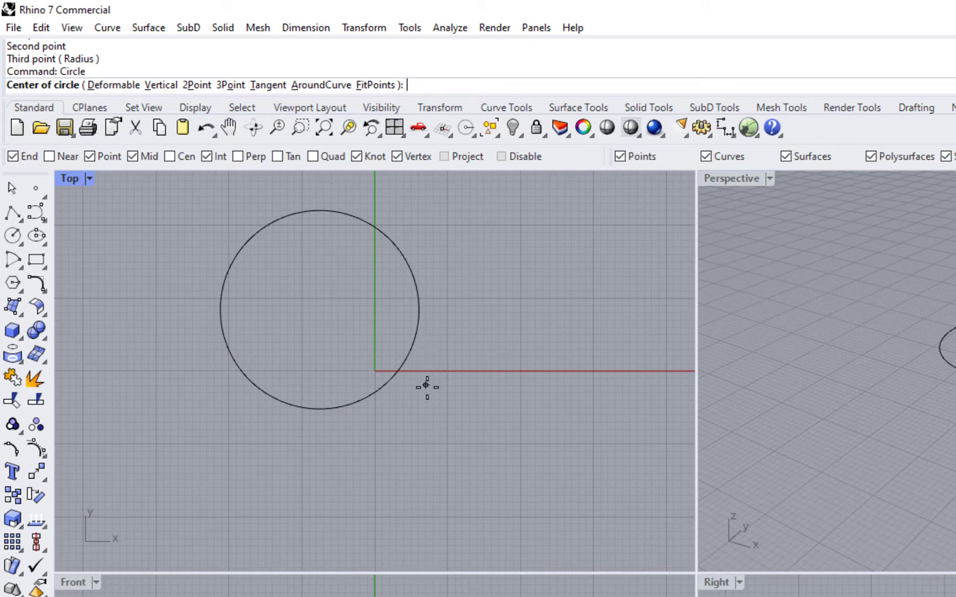
left_click(427, 386)
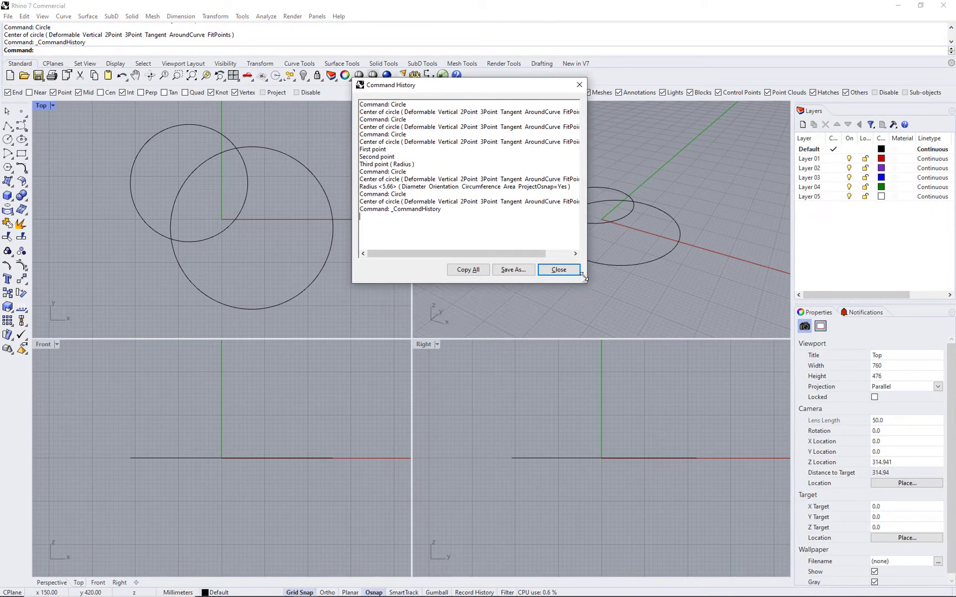
left_click(558, 270)
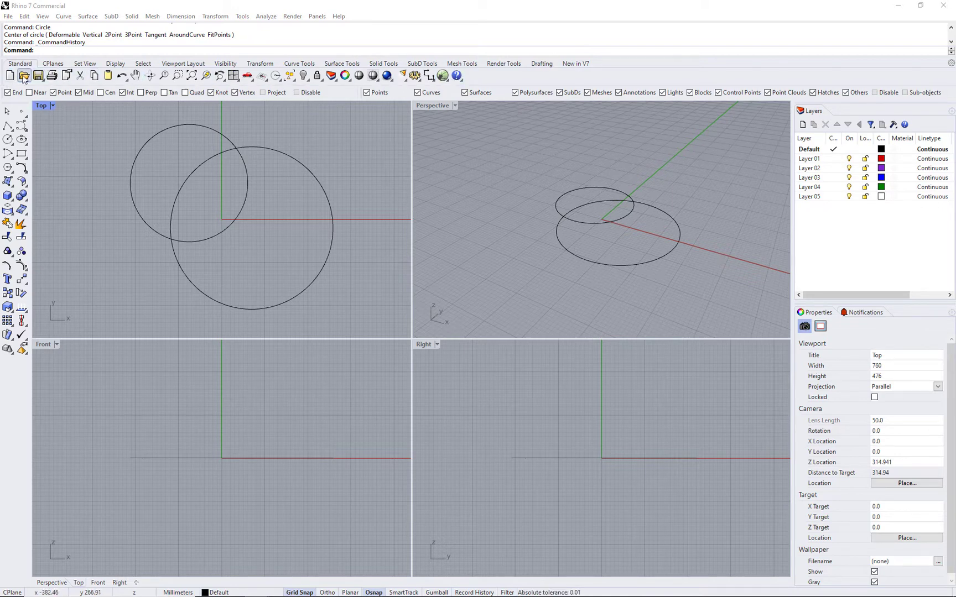
Start a Box from Solid Tools with its first base corner at the circles' lower-left intersection
left_click(115, 63)
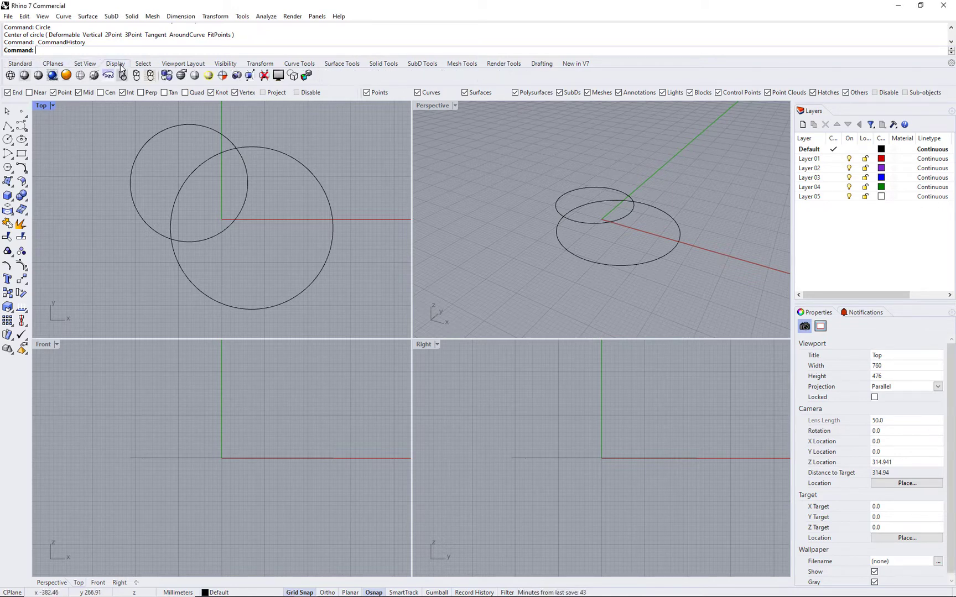
left_click(299, 63)
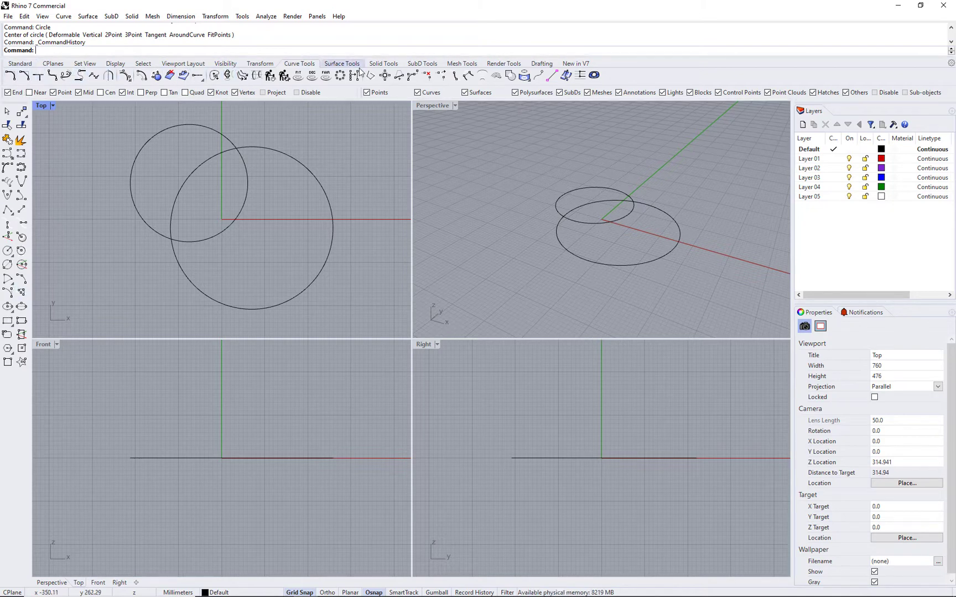
left_click(383, 63)
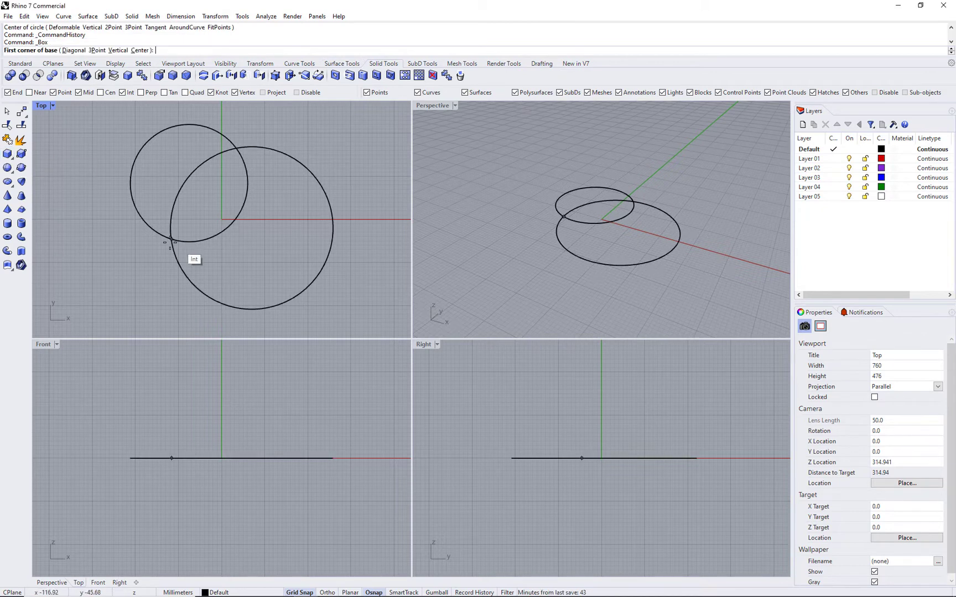
left_click(281, 189)
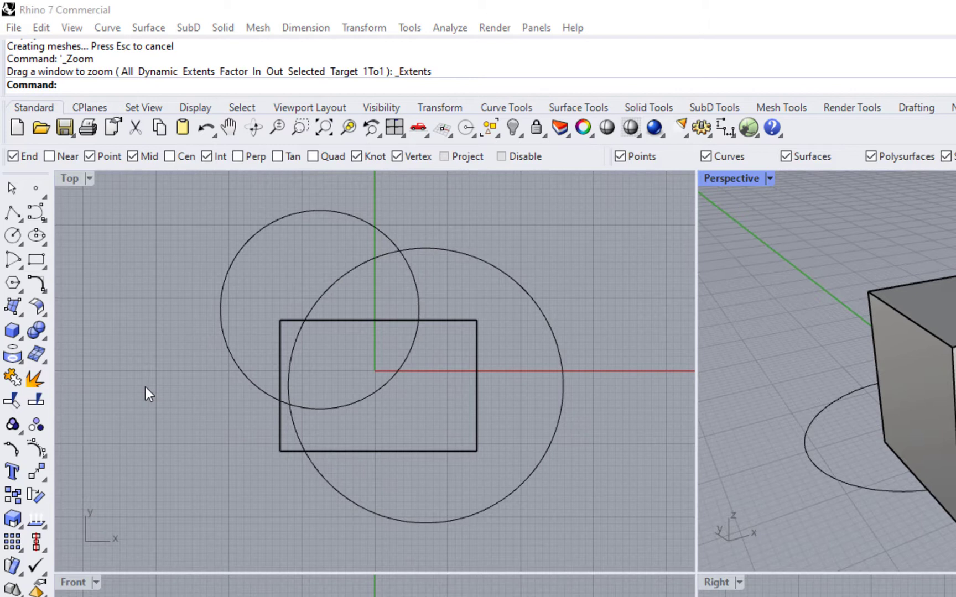
mouse_move(17, 246)
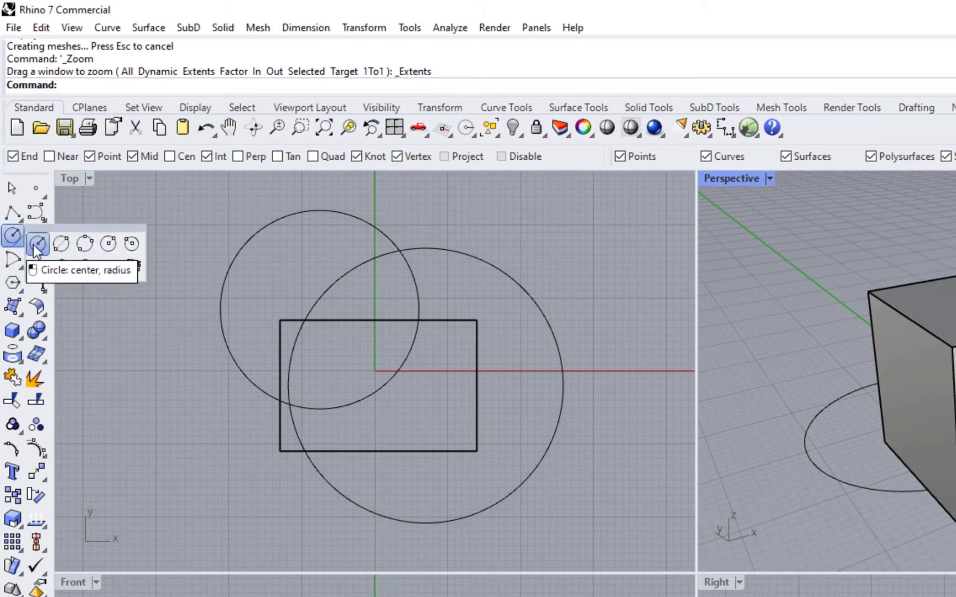
mouse_move(86, 243)
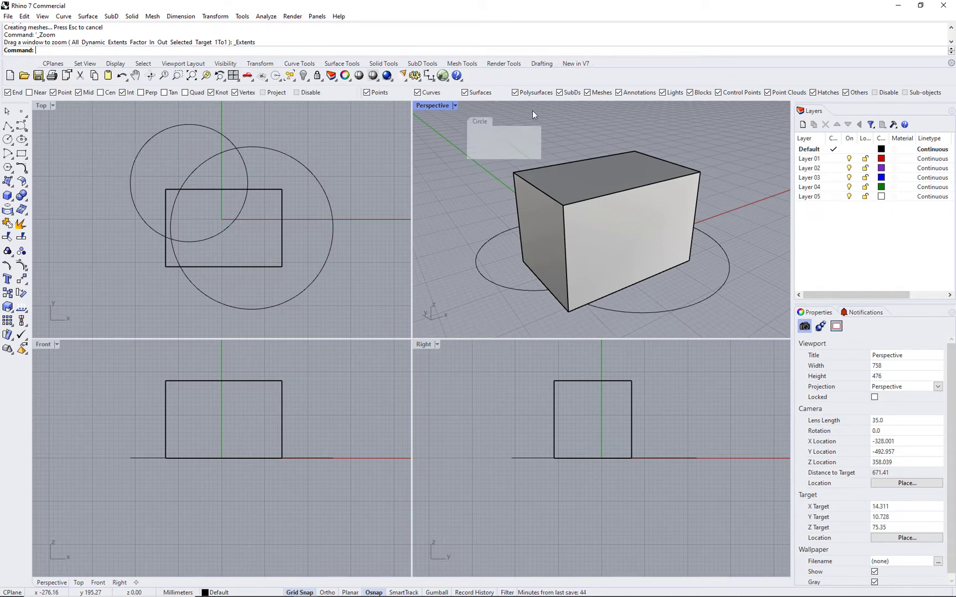
mouse_move(402, 136)
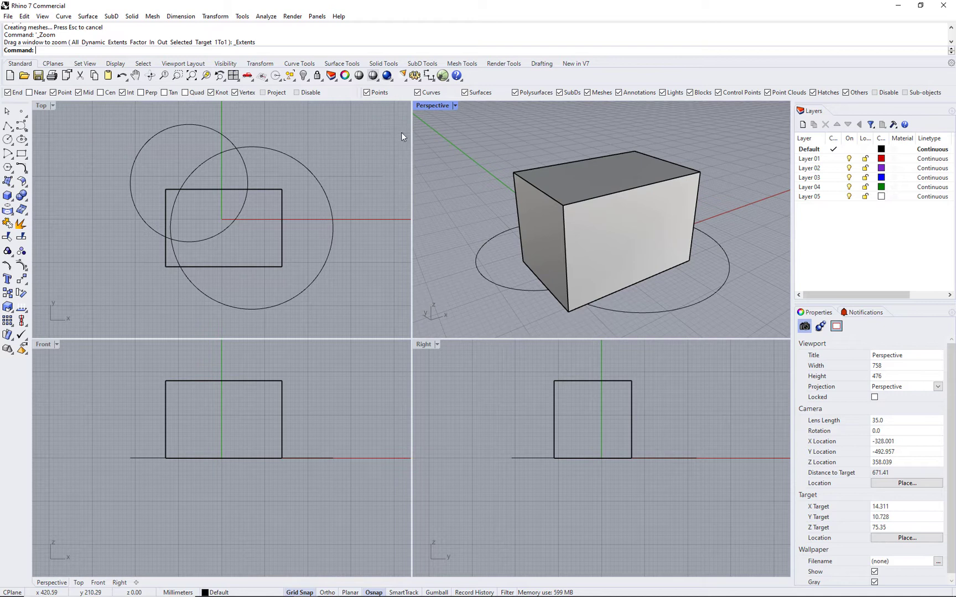
mouse_move(359, 271)
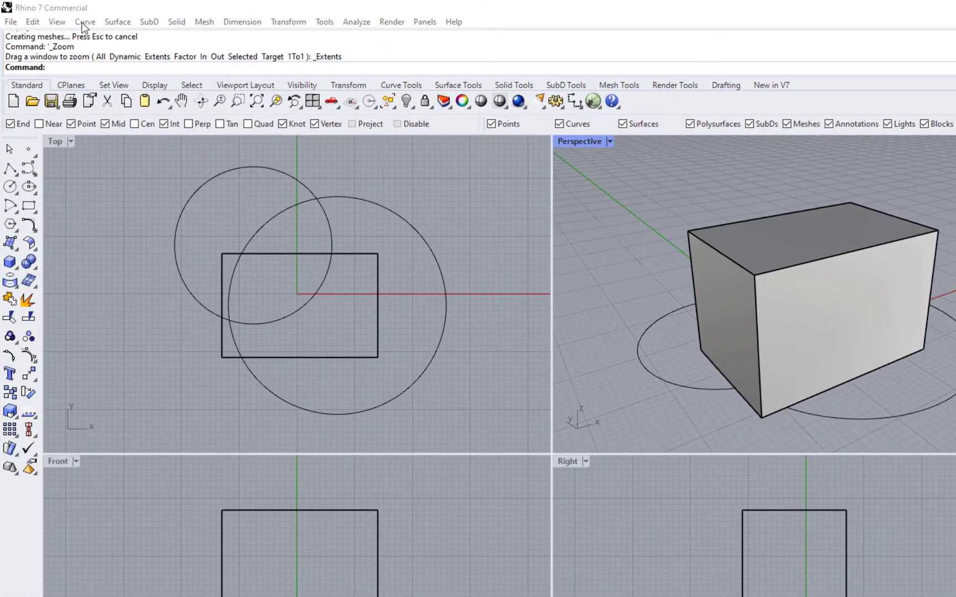
Show the Curve menu's Circle submenu listing the circle-drawing methods
left_click(86, 21)
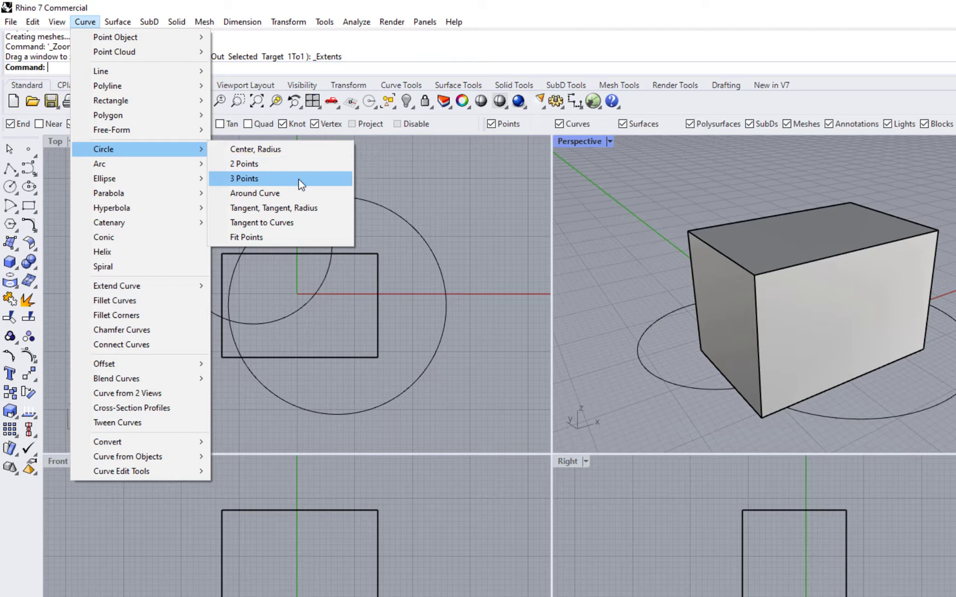
mouse_move(299, 196)
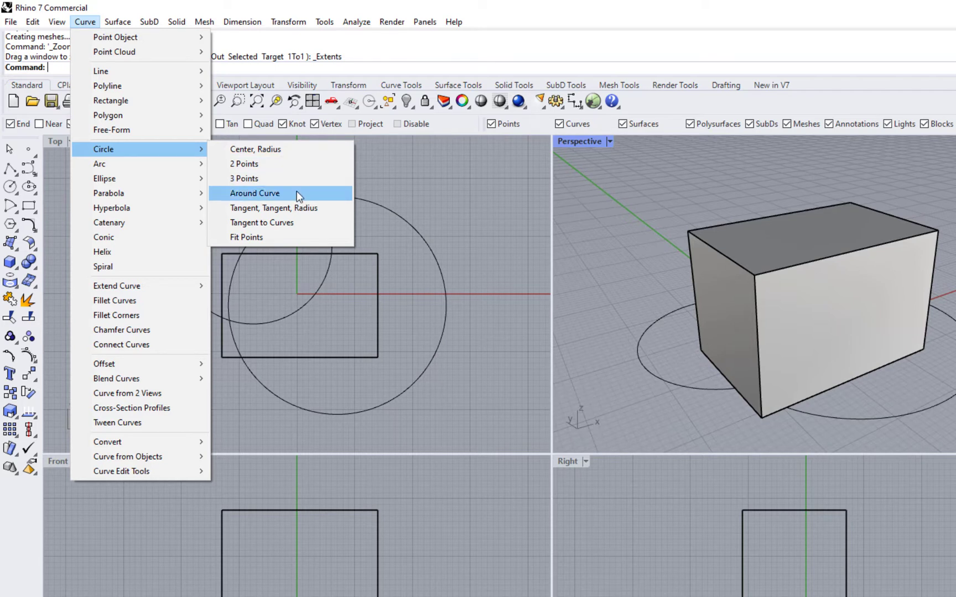
mouse_move(272, 236)
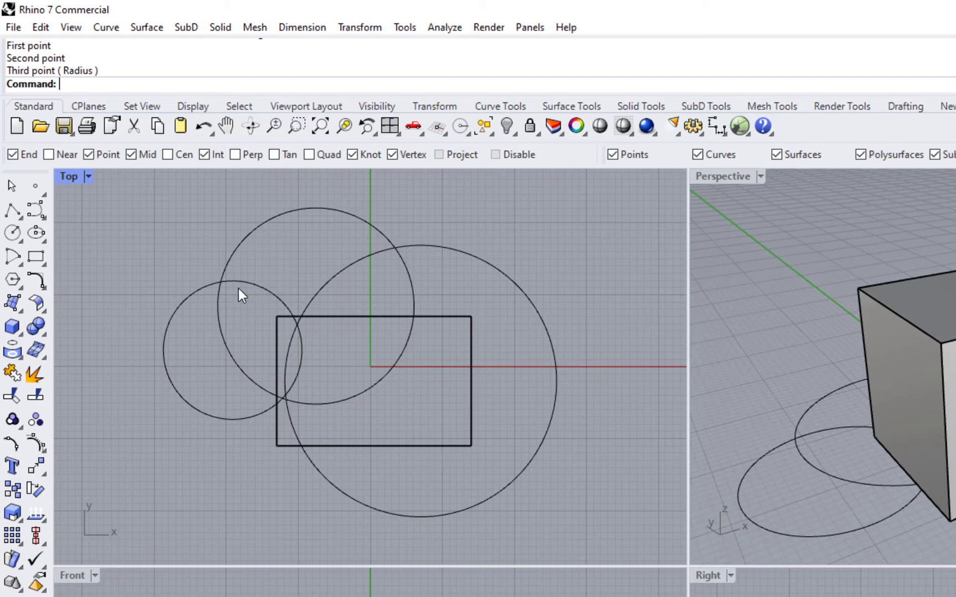
mouse_move(294, 239)
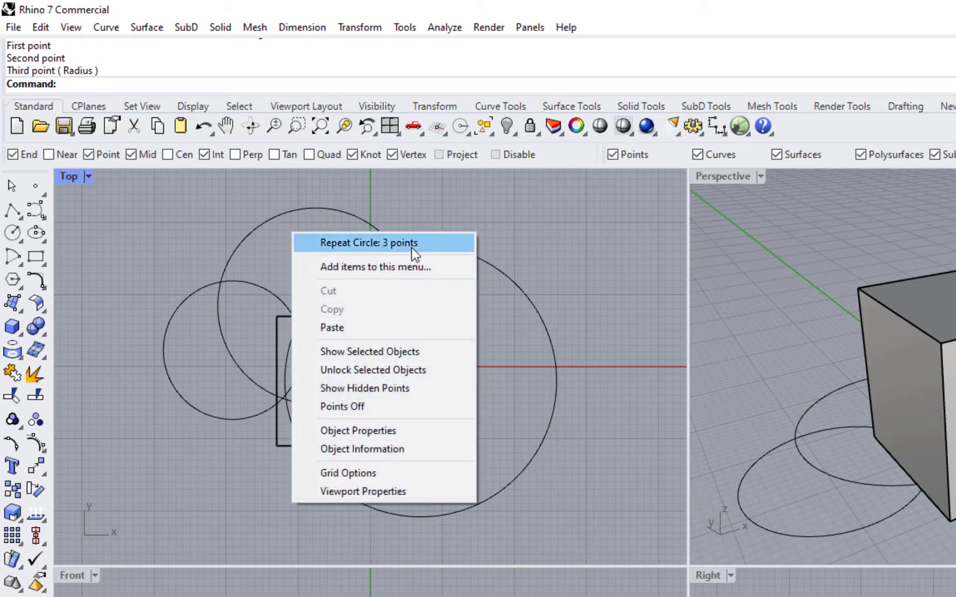
mouse_move(445, 267)
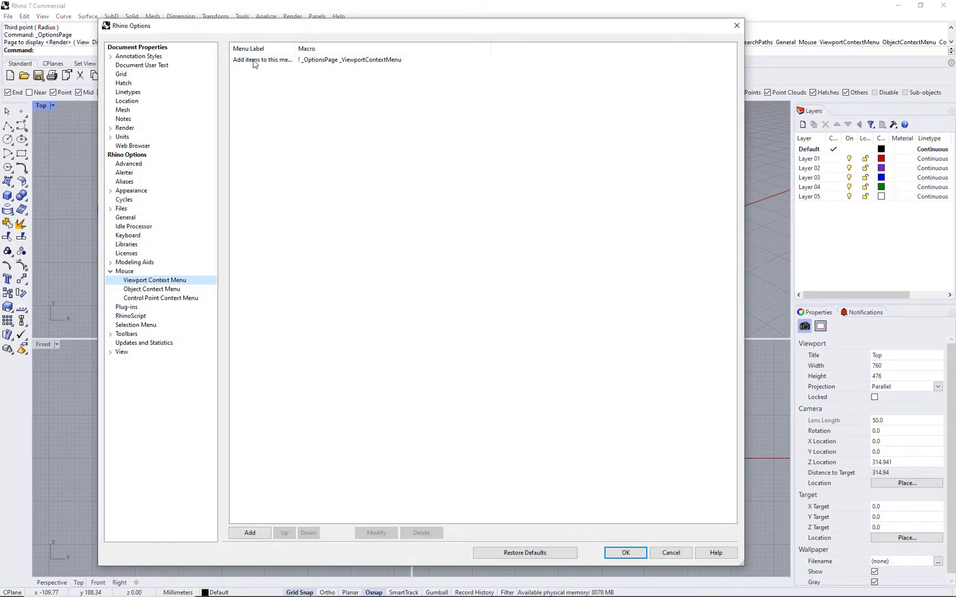
Add a popup menu item labelled MyCircle3Points with macro '!Circle 3Points' and confirm it
left_click(249, 533)
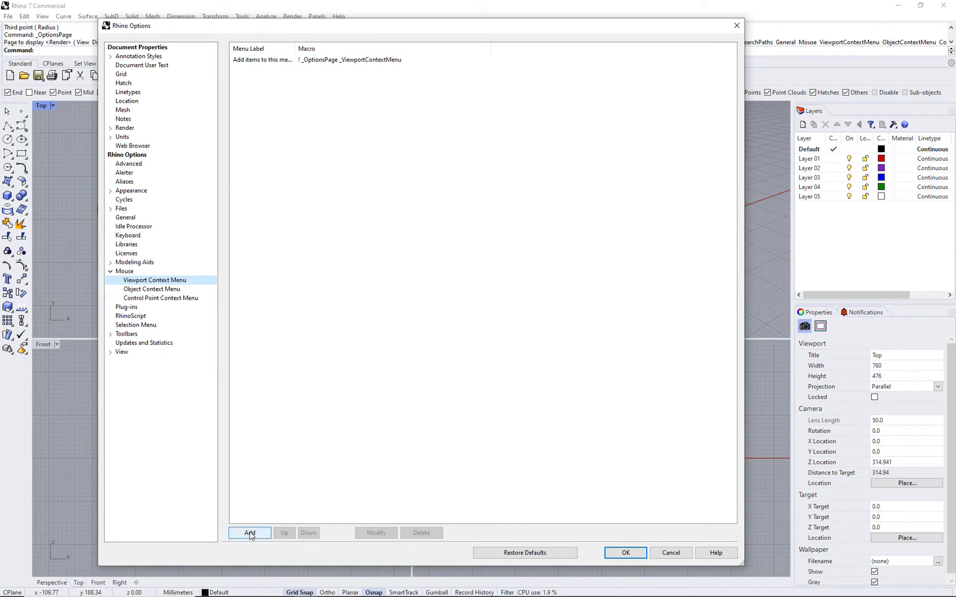
left_click(249, 534)
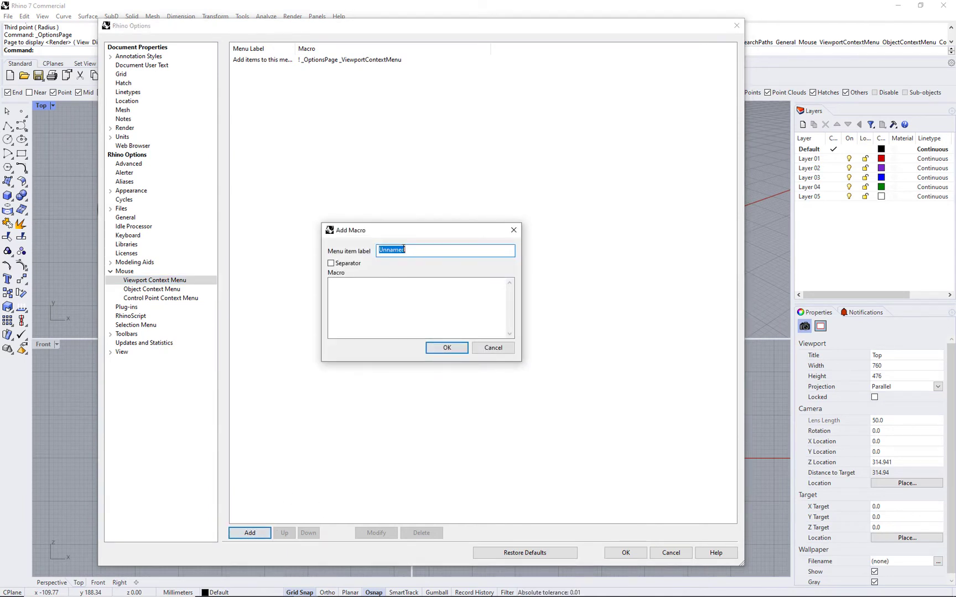
type("MyCircle3Points")
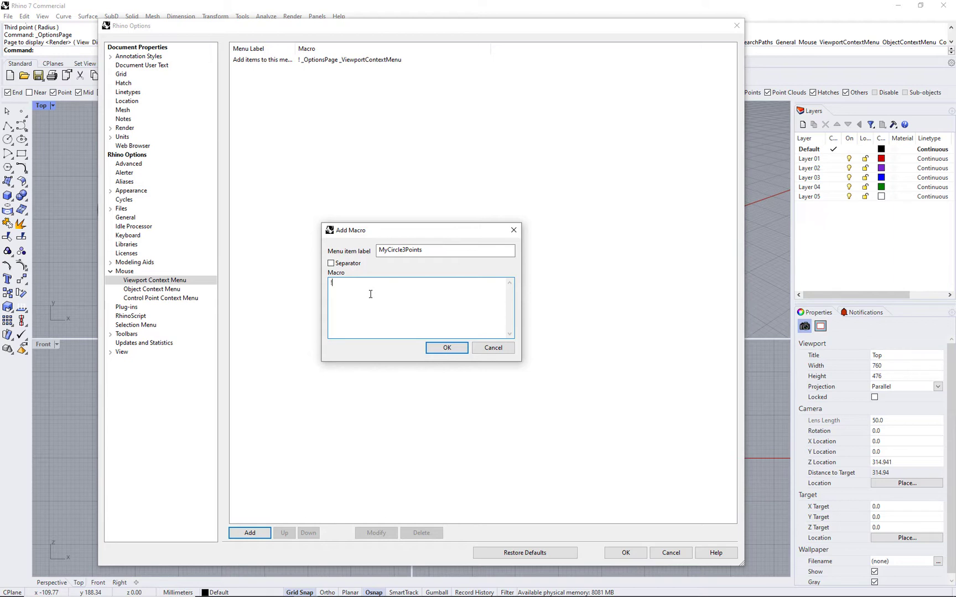
type("!Circle")
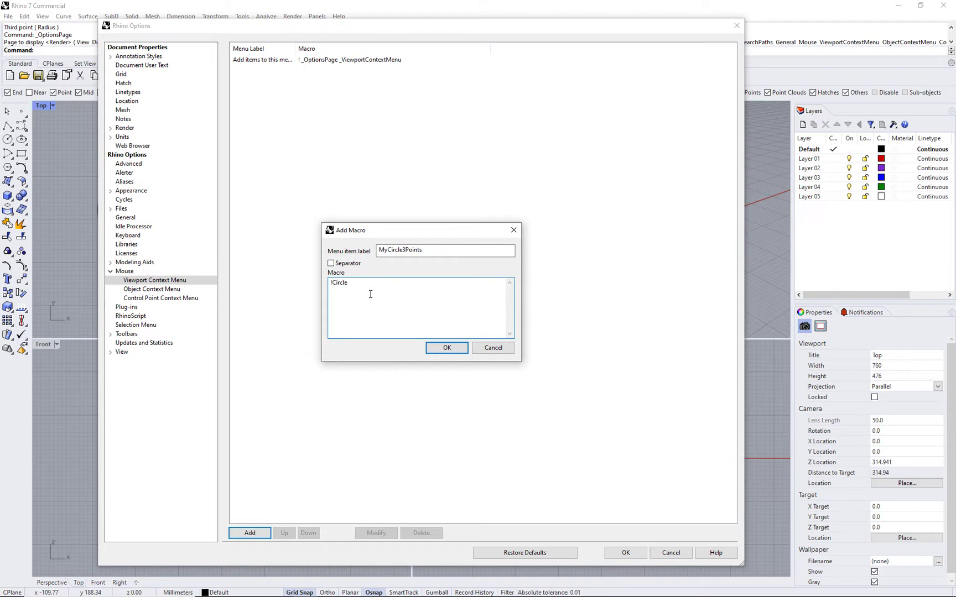
type("3")
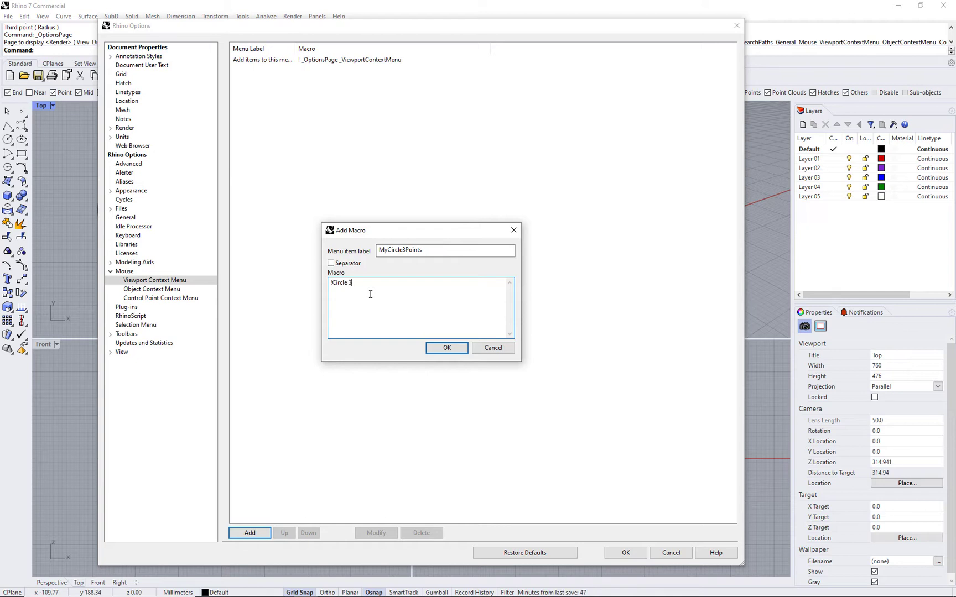
type("Points")
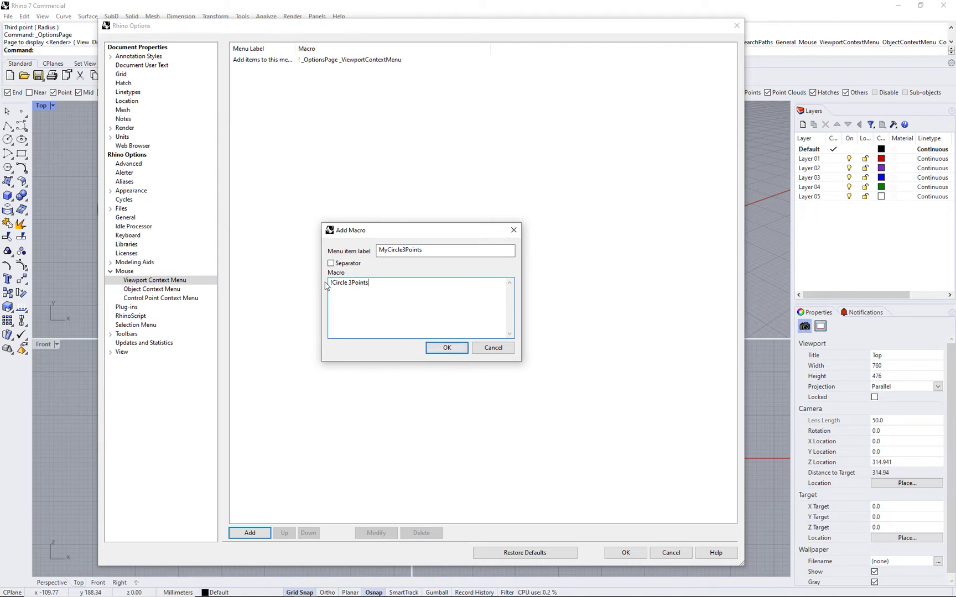
left_click(446, 347)
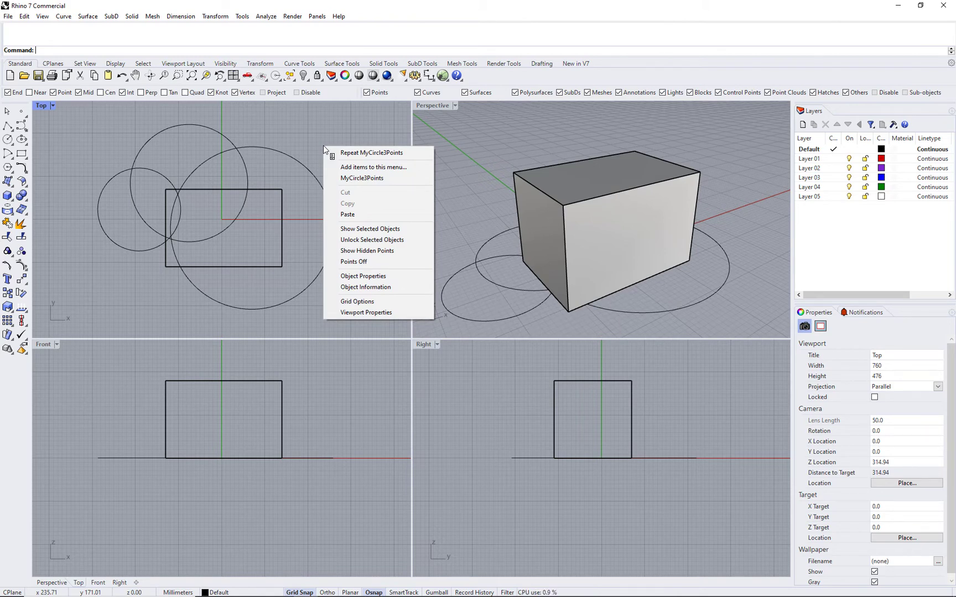
left_click(372, 167)
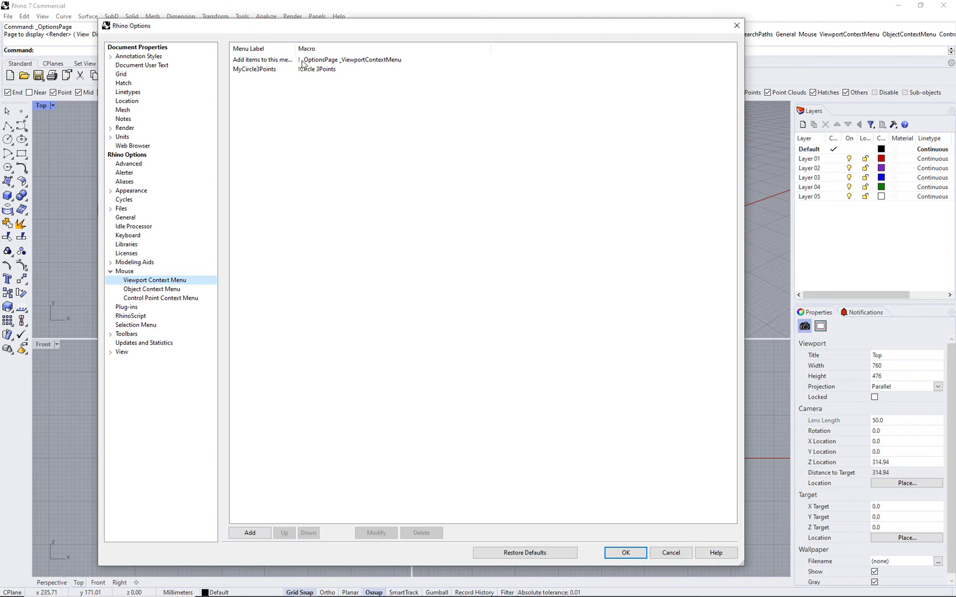
left_click(256, 68)
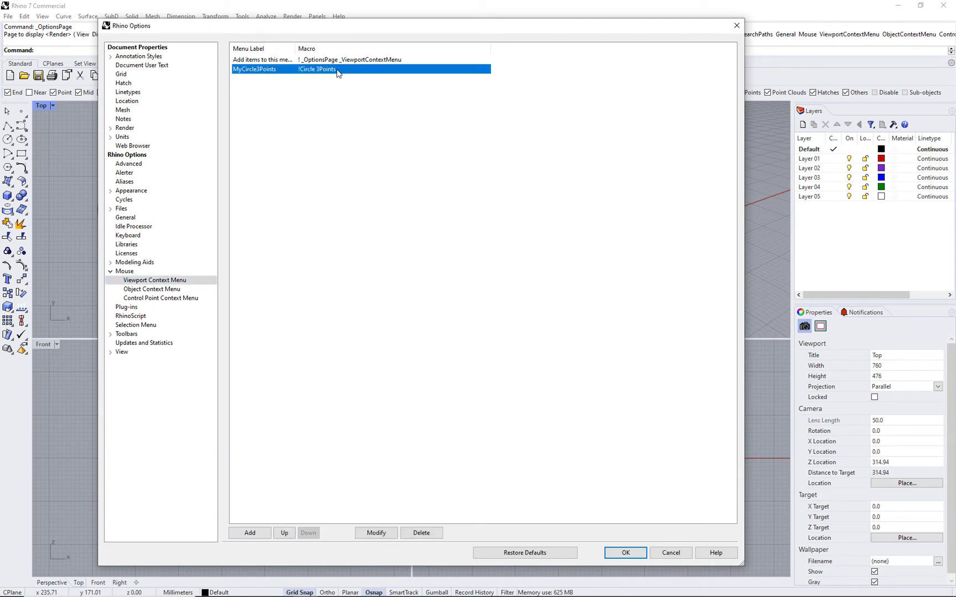
left_click(375, 533)
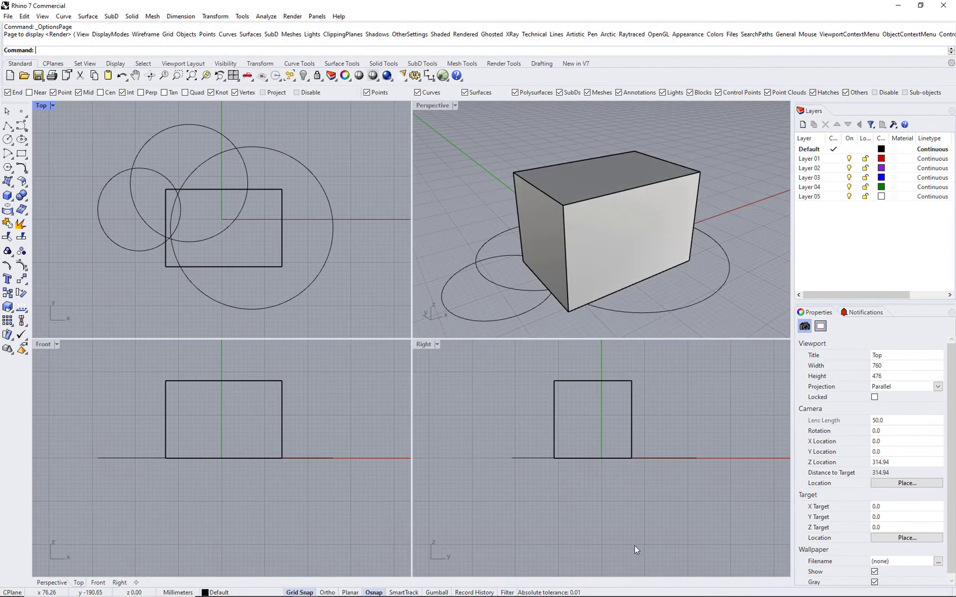
right_click(278, 163)
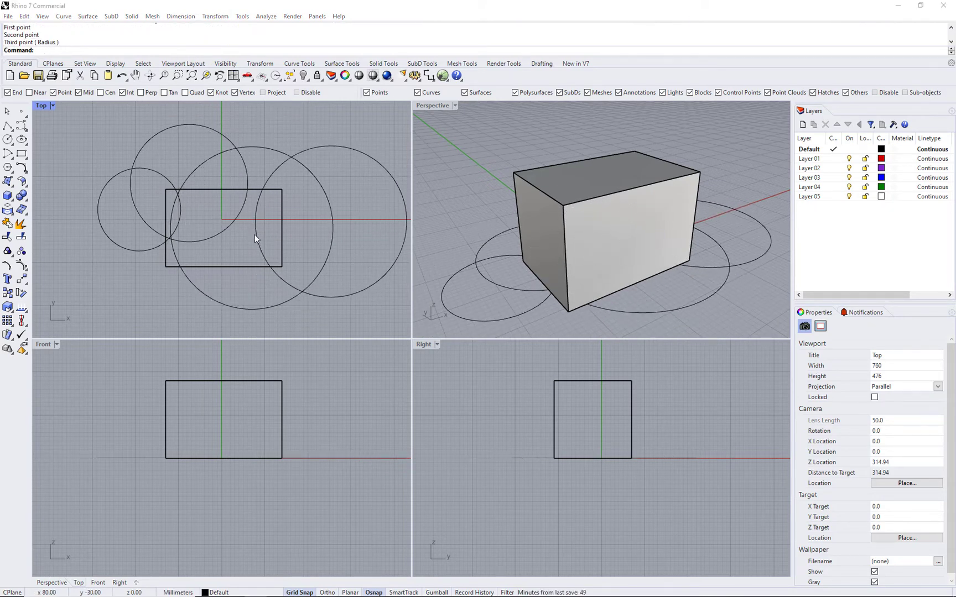
mouse_move(175, 272)
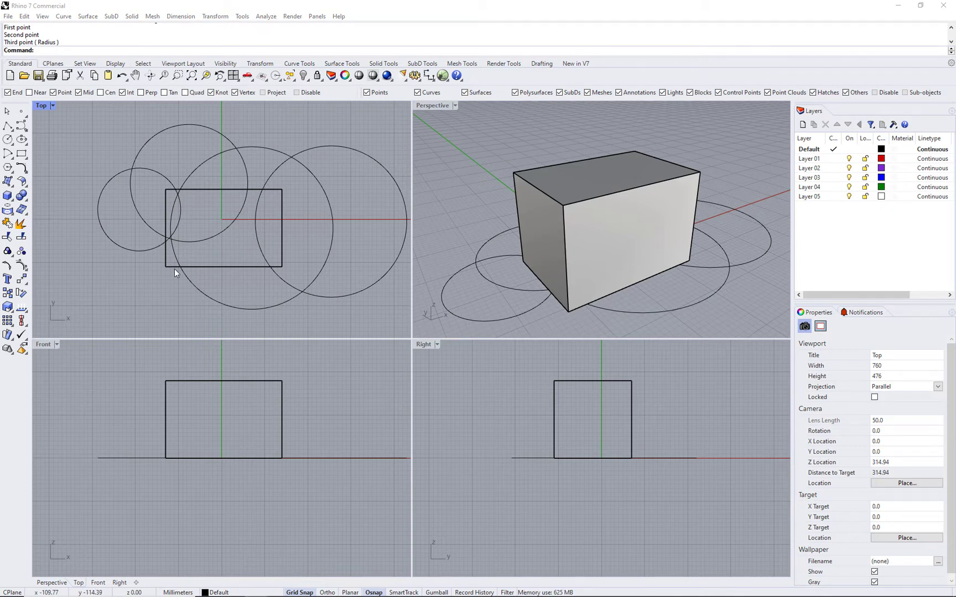
Undo three times to remove the new circles and the box, leaving only the first circle
key("ctrl+z")
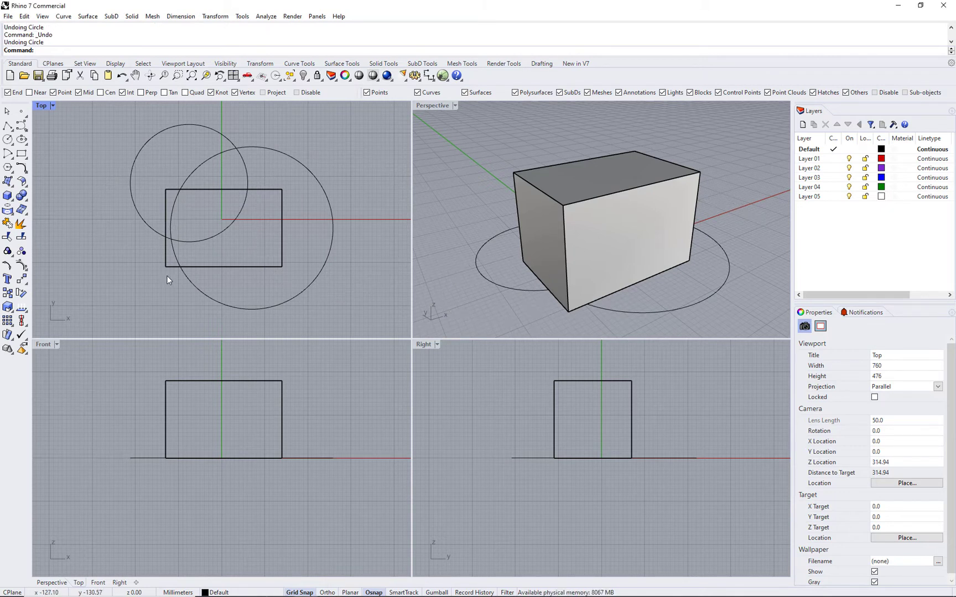
key("ctrl+z")
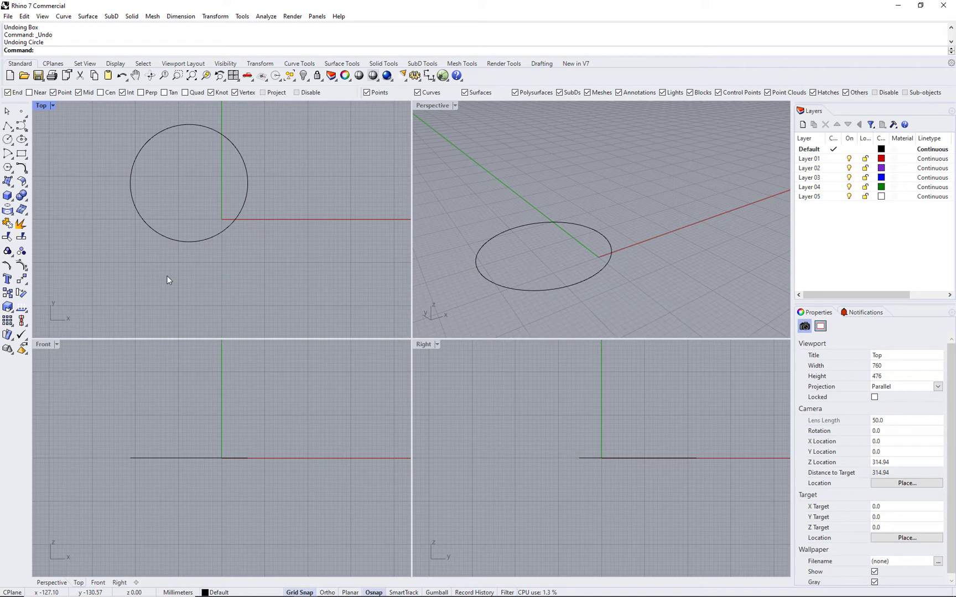
key("ctrl+z")
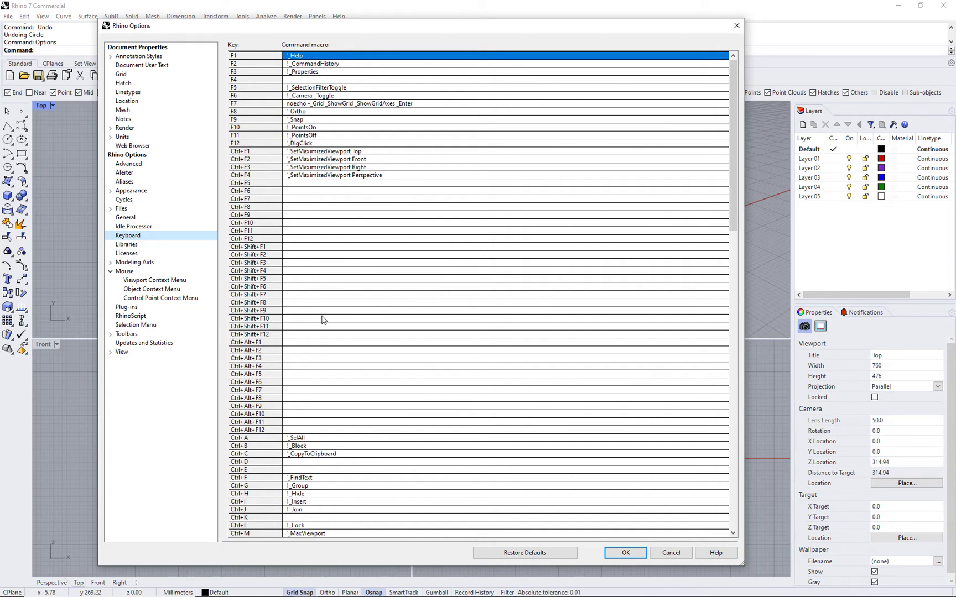
mouse_move(318, 461)
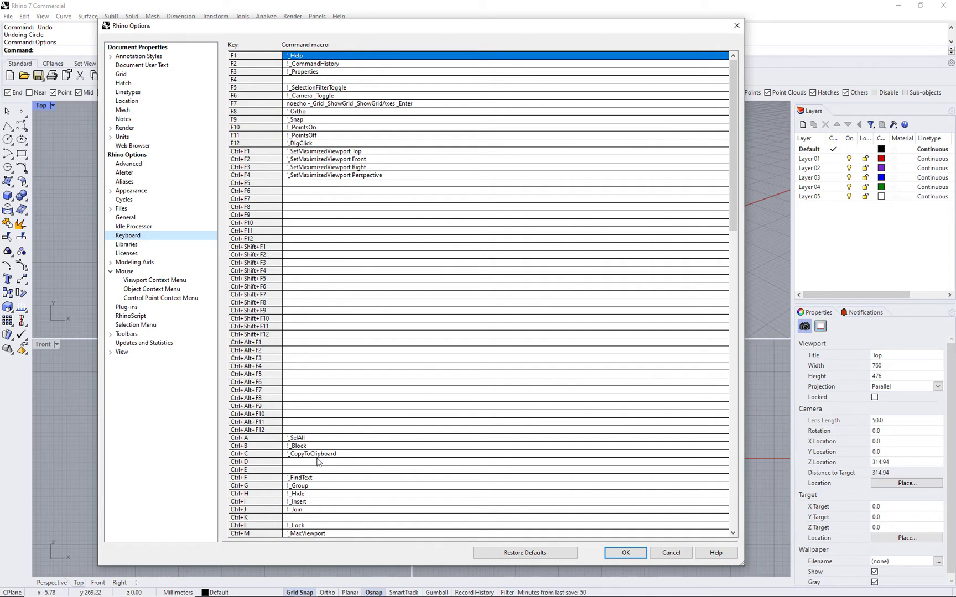
Bind Ctrl+0 to the macro 'Circle 3Point', confirm, and try it by picking circle points
scroll("down", 3)
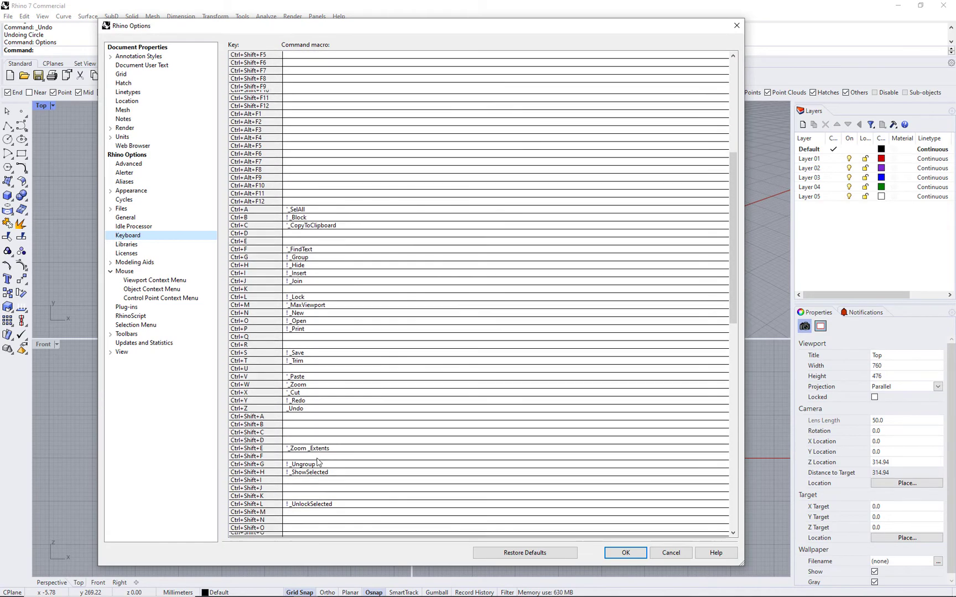
scroll("down", 3)
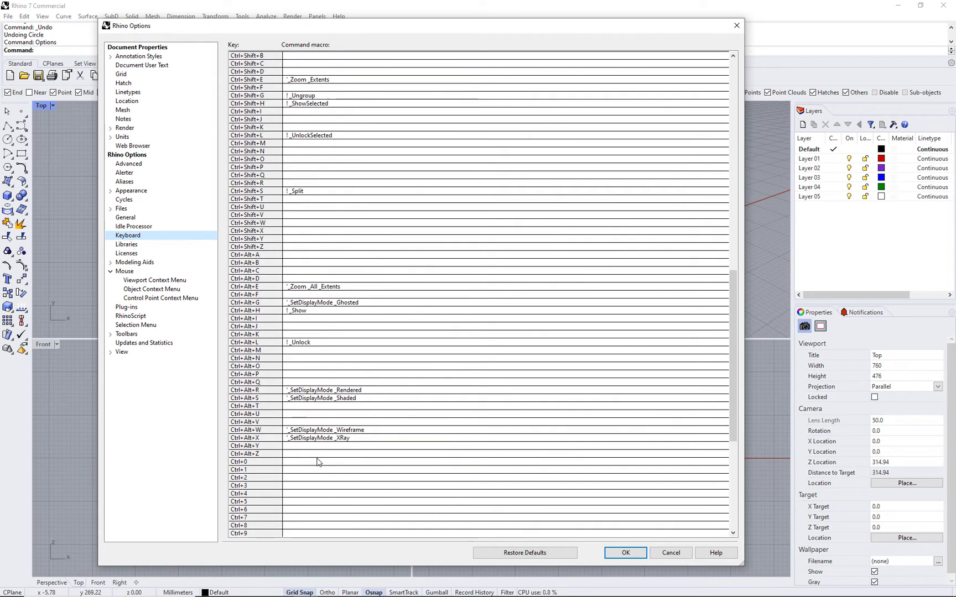
left_click(488, 462)
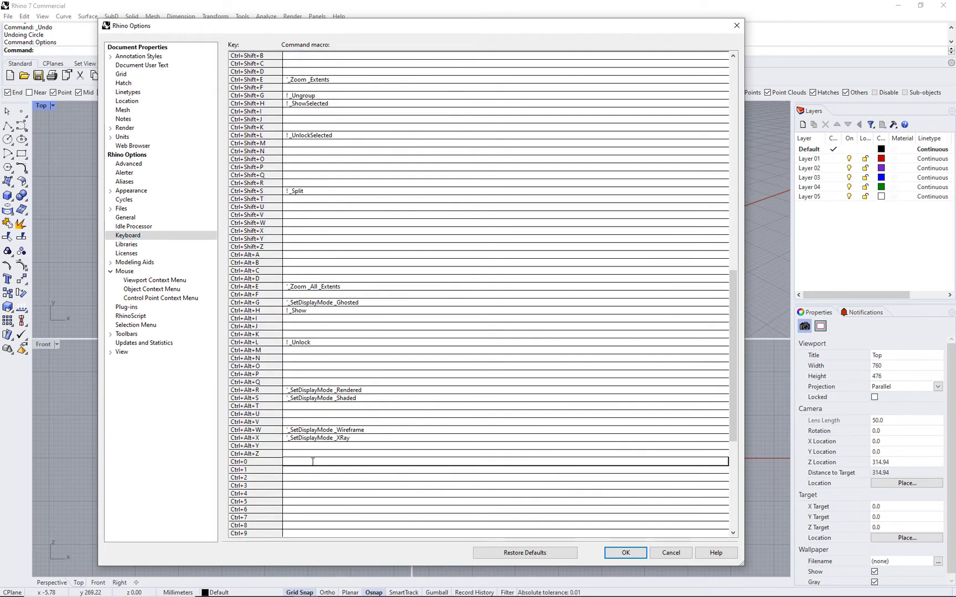
type("Circle 3")
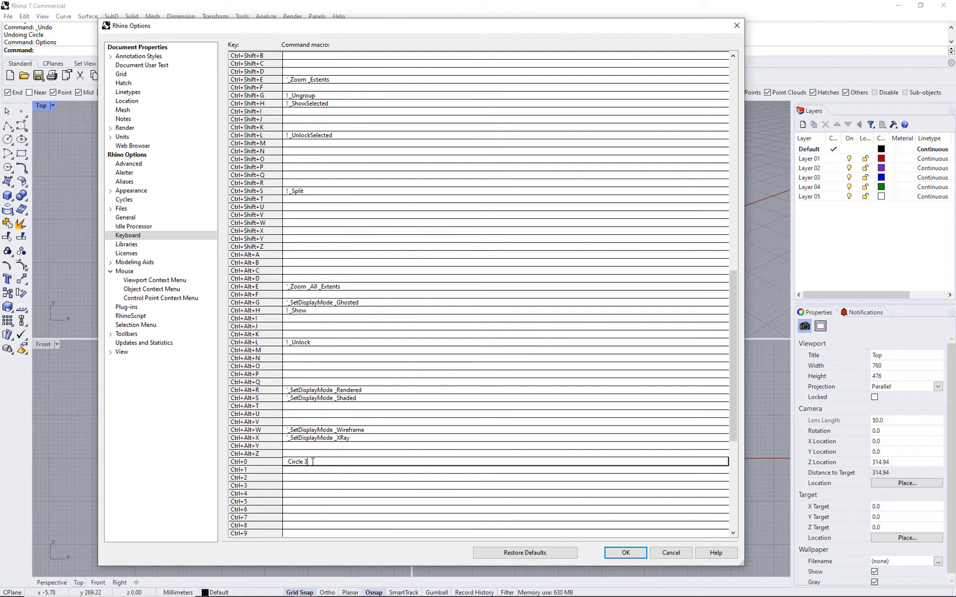
type("Point")
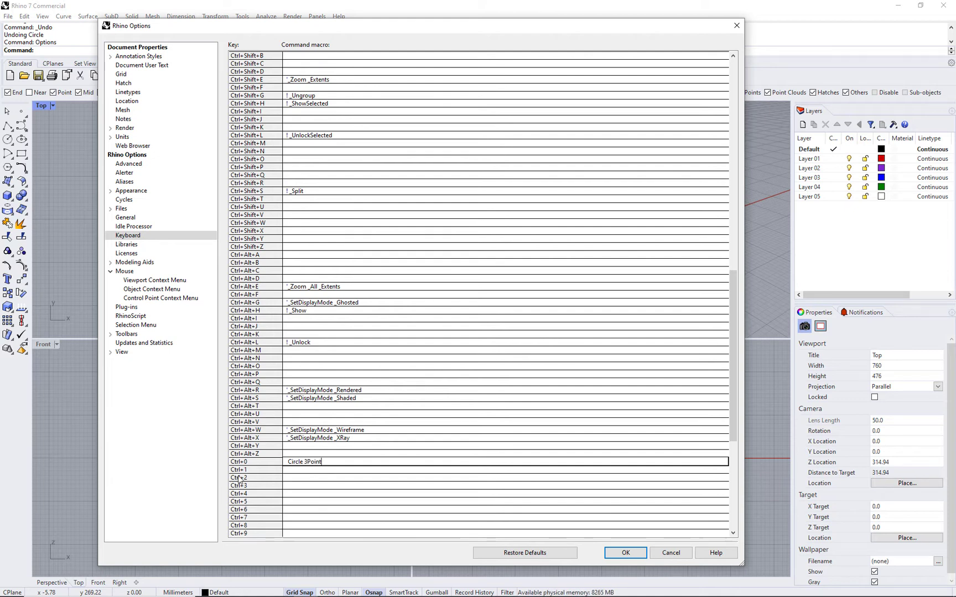
left_click(624, 553)
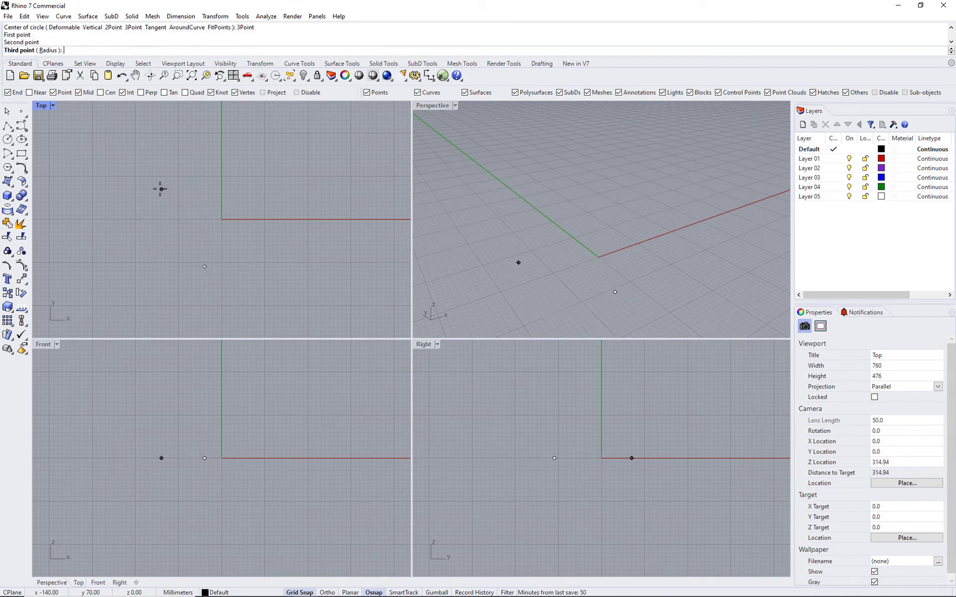
left_click(304, 250)
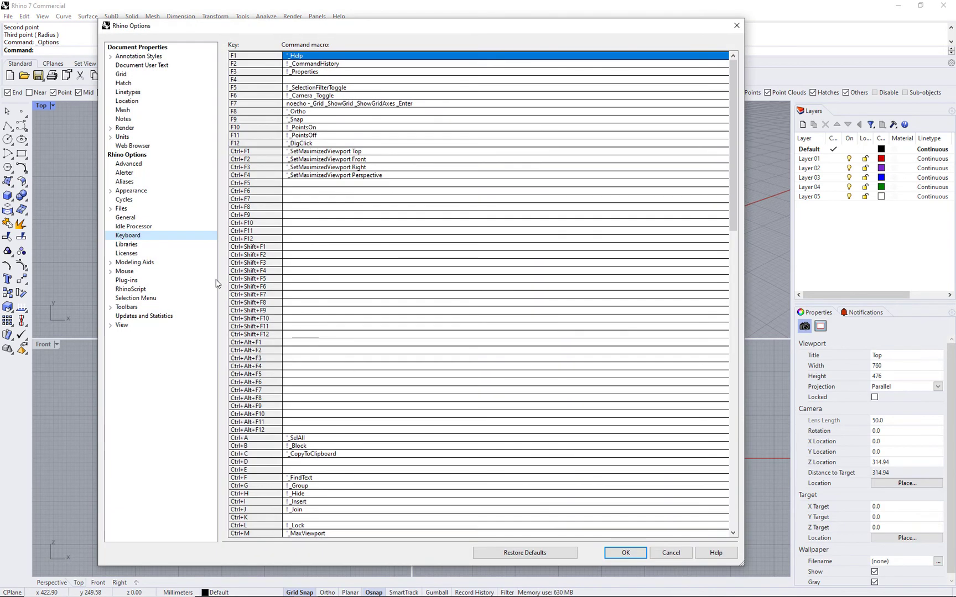
Create a new alias C3 running '_Circle 3Point' in Options > Aliases and save it
left_click(124, 181)
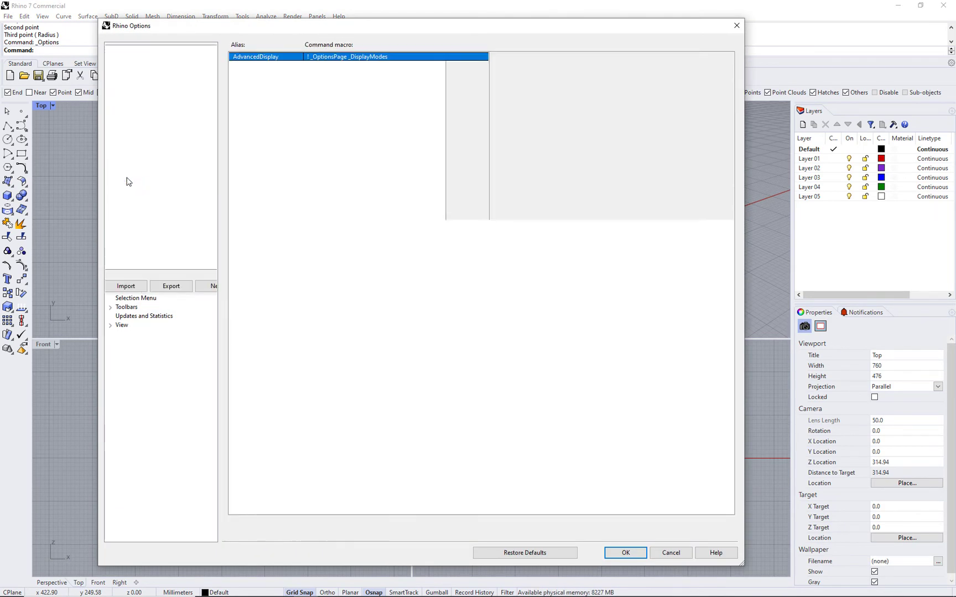
left_click(124, 182)
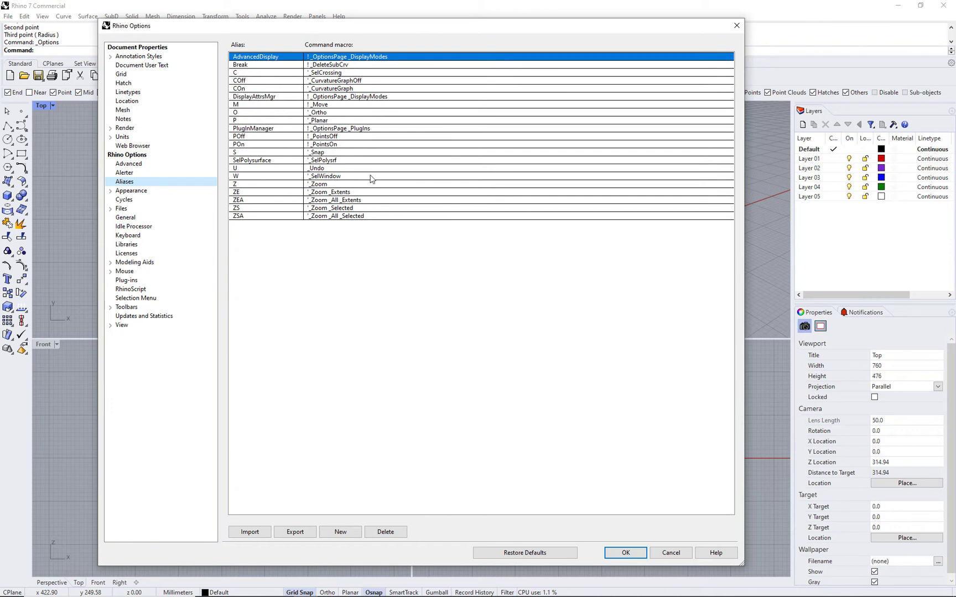
left_click(340, 531)
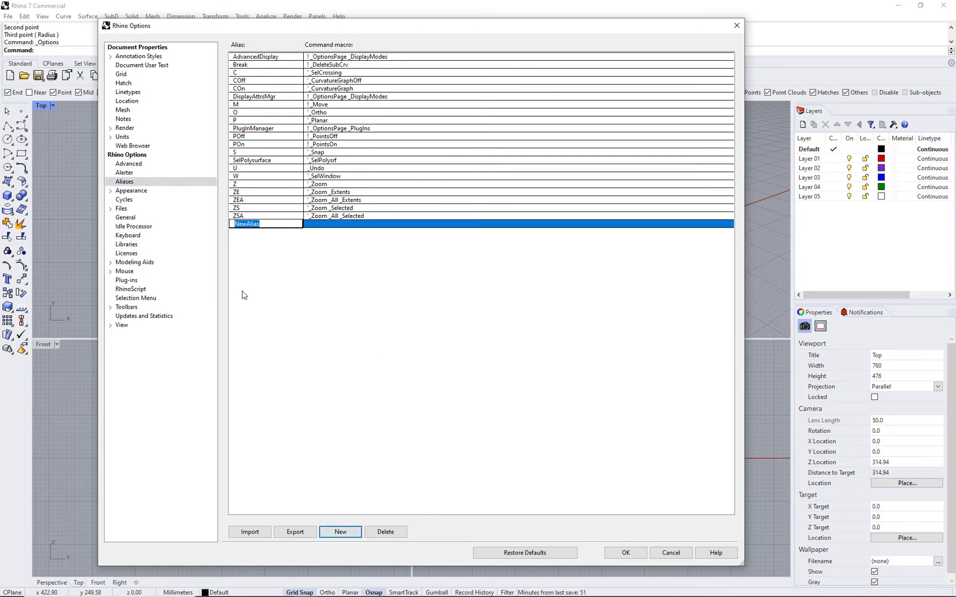
type("C")
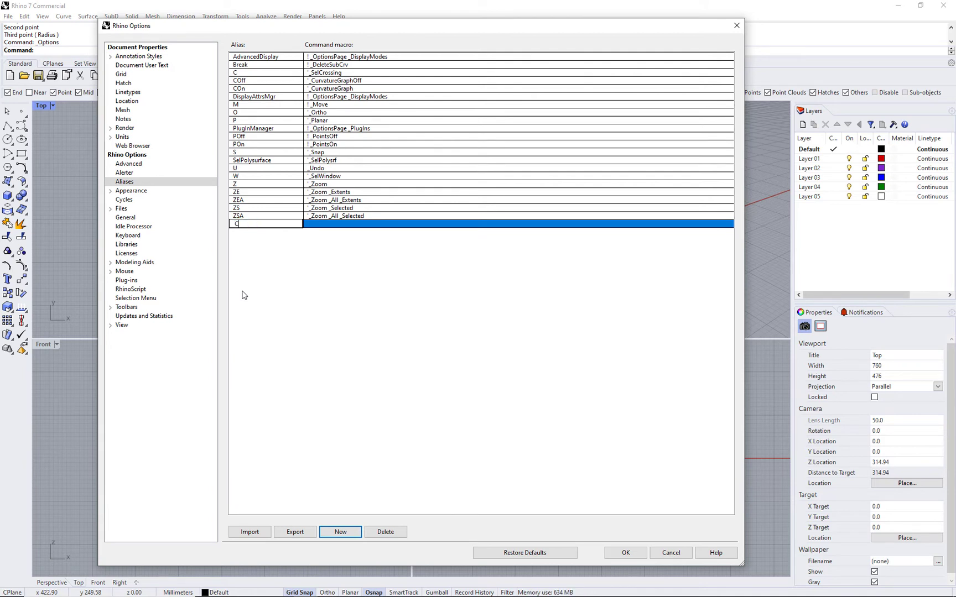
type("3")
left_click(519, 223)
type("!_Circle")
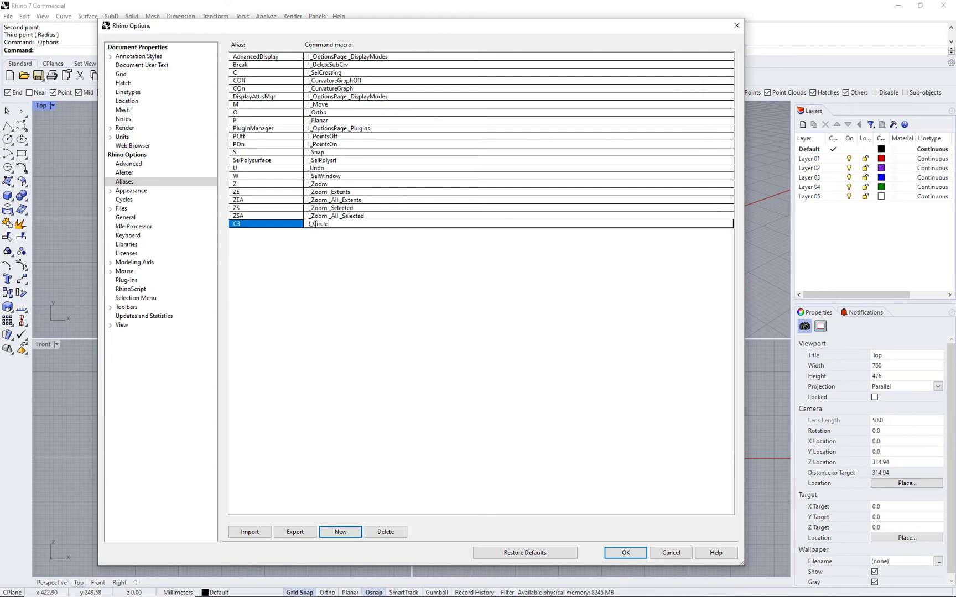
type("3Point")
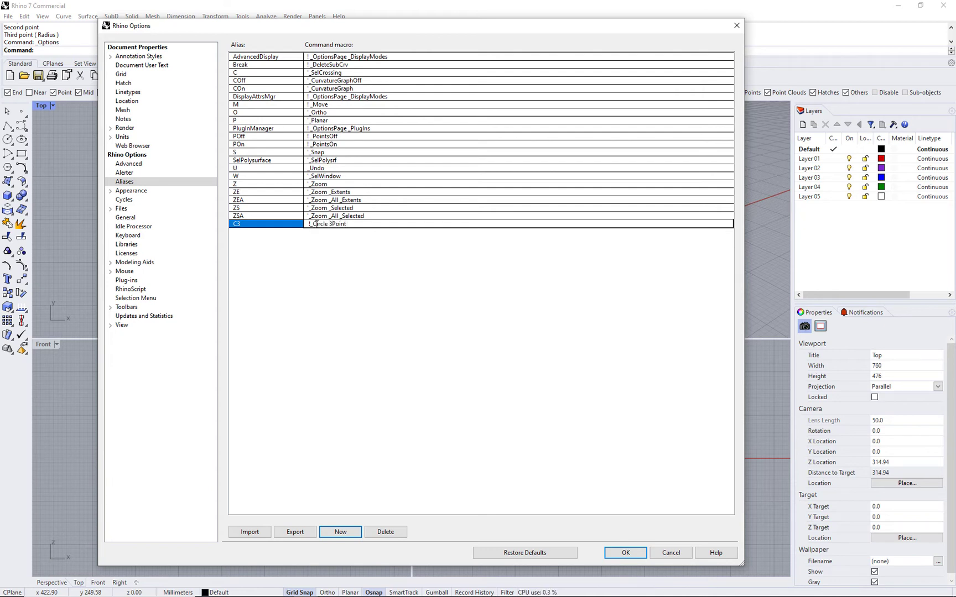
left_click(624, 554)
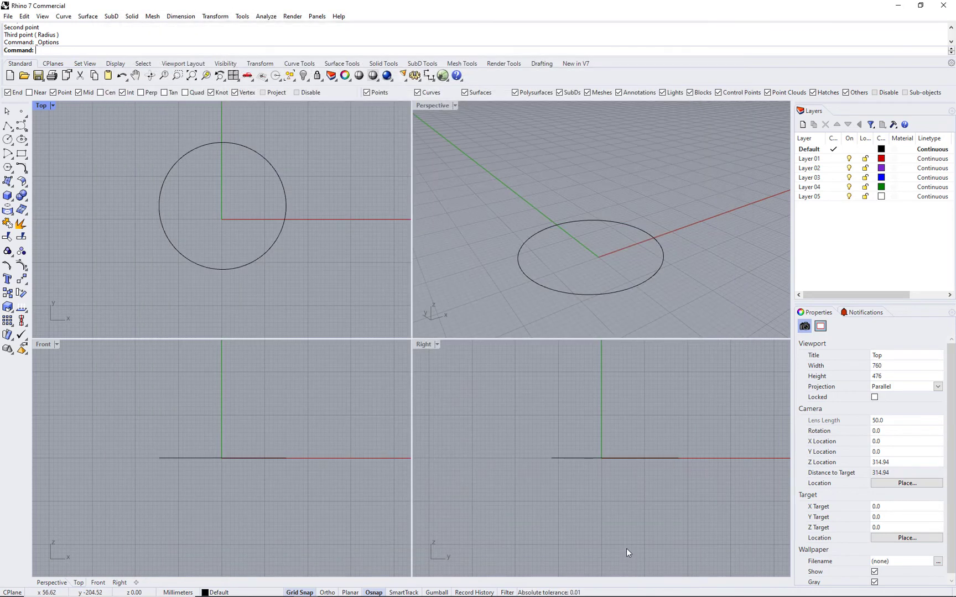
Run the C3 alias to draw a second circle, then drag it to partly overlap the first
type("C3")
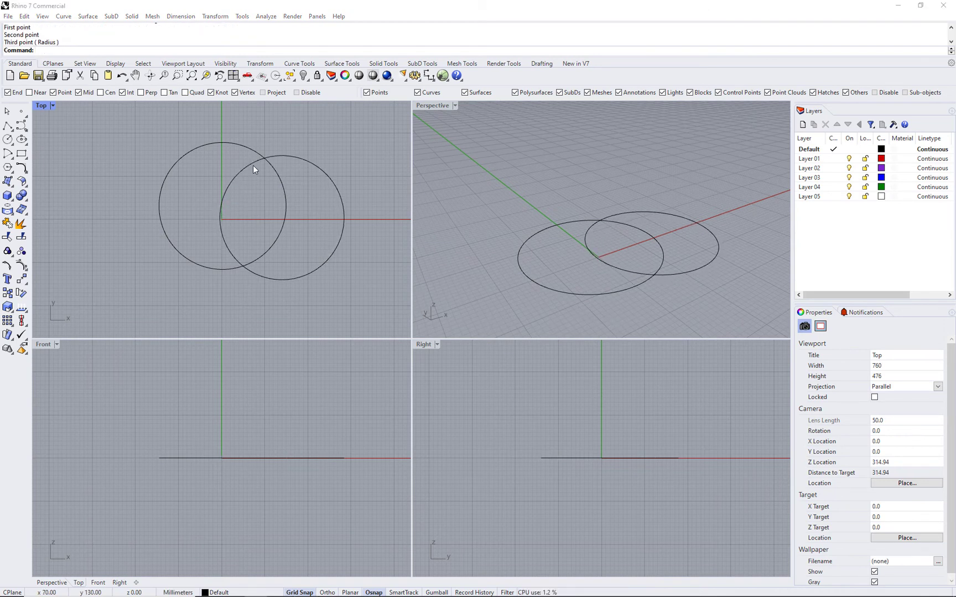
mouse_move(391, 407)
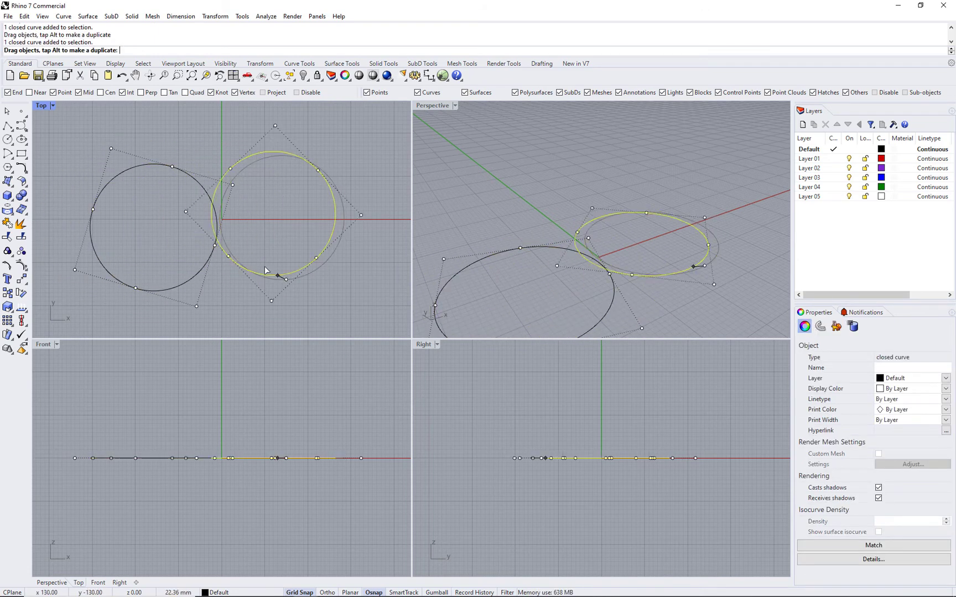
left_click_drag(266, 271, 231, 186)
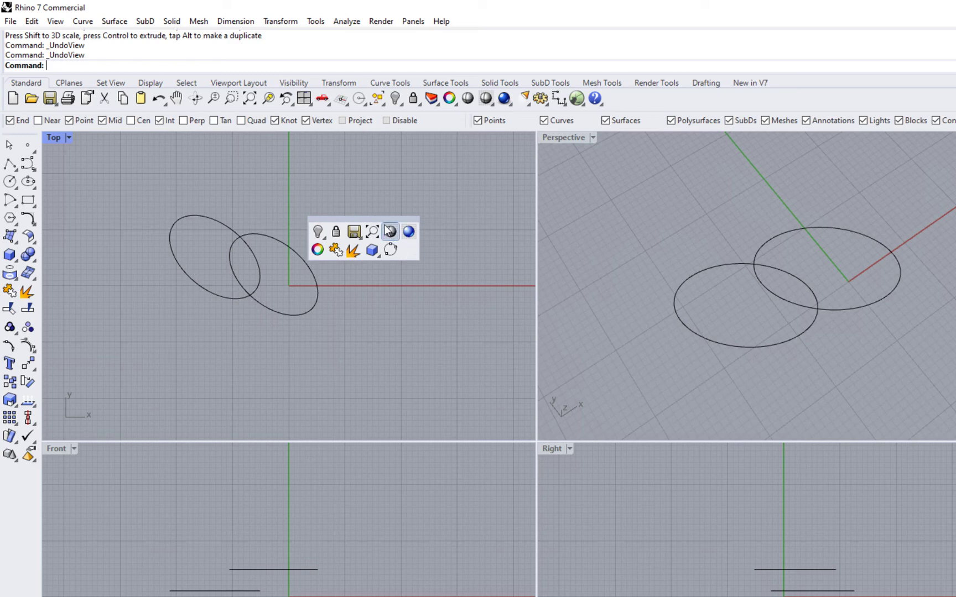
Create a new popup-toolbar button, tooltip CircleBox, command 'Circle Pause Pause' then 'Box'
right_click(391, 231)
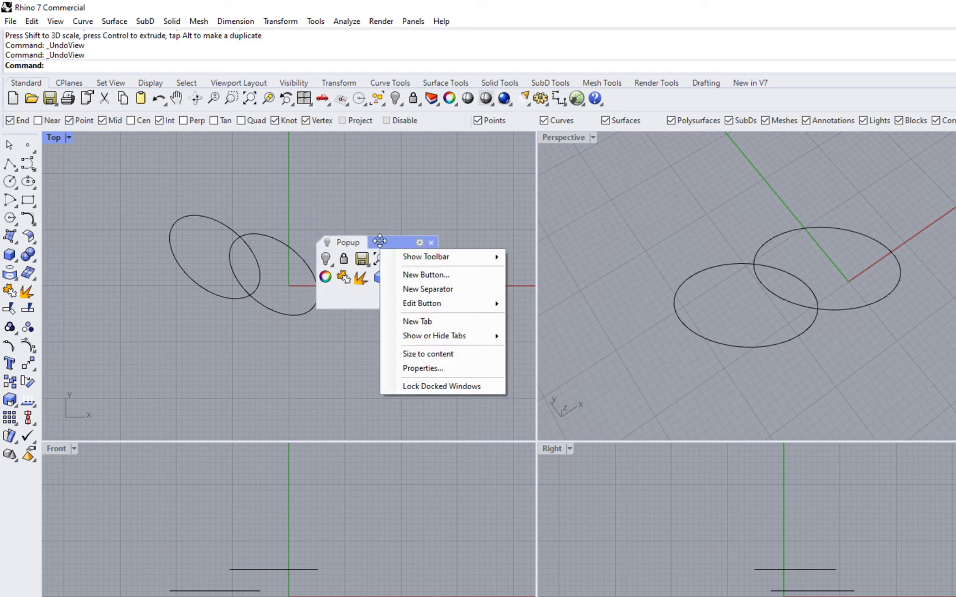
left_click(422, 303)
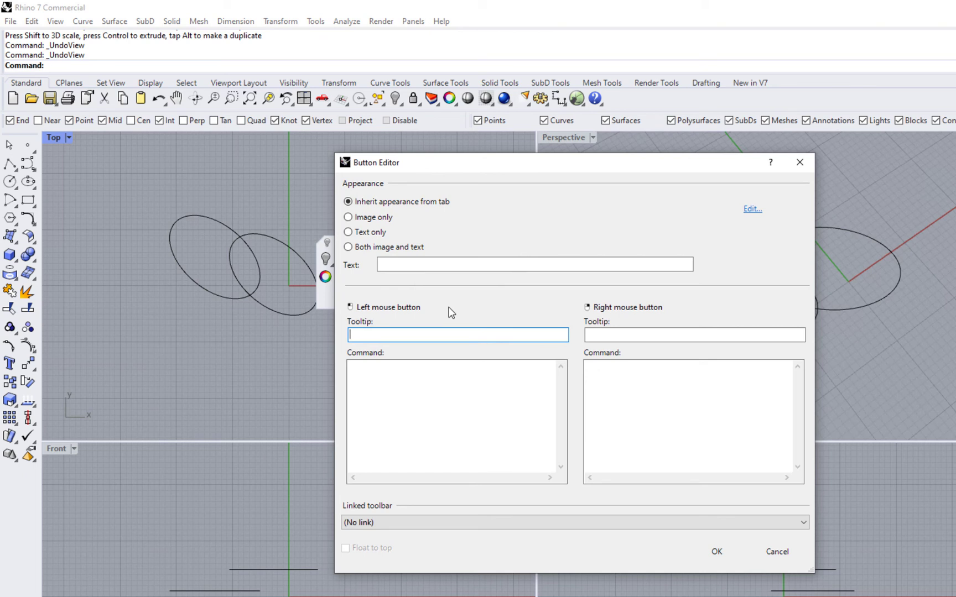
type("Circle")
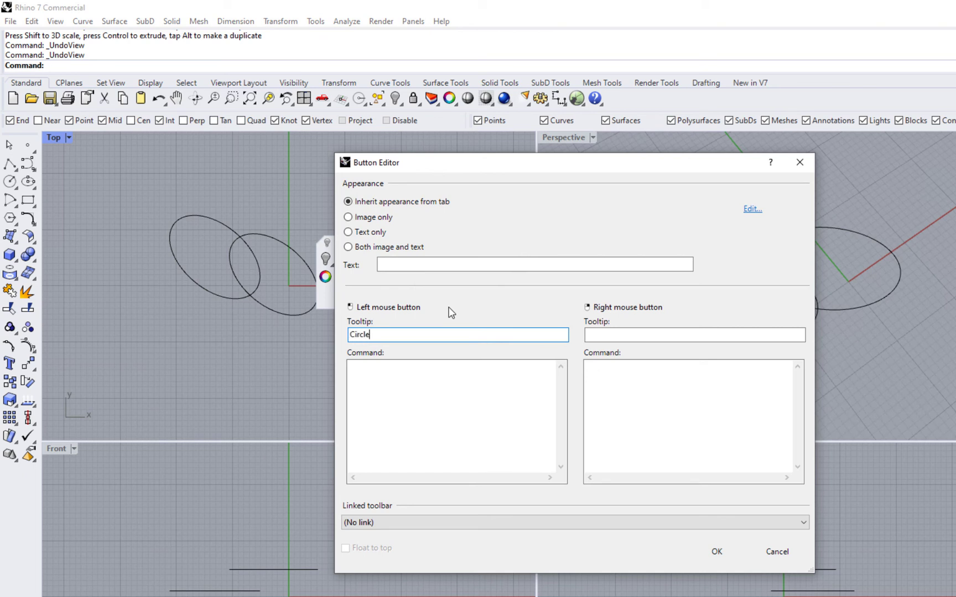
type("Box")
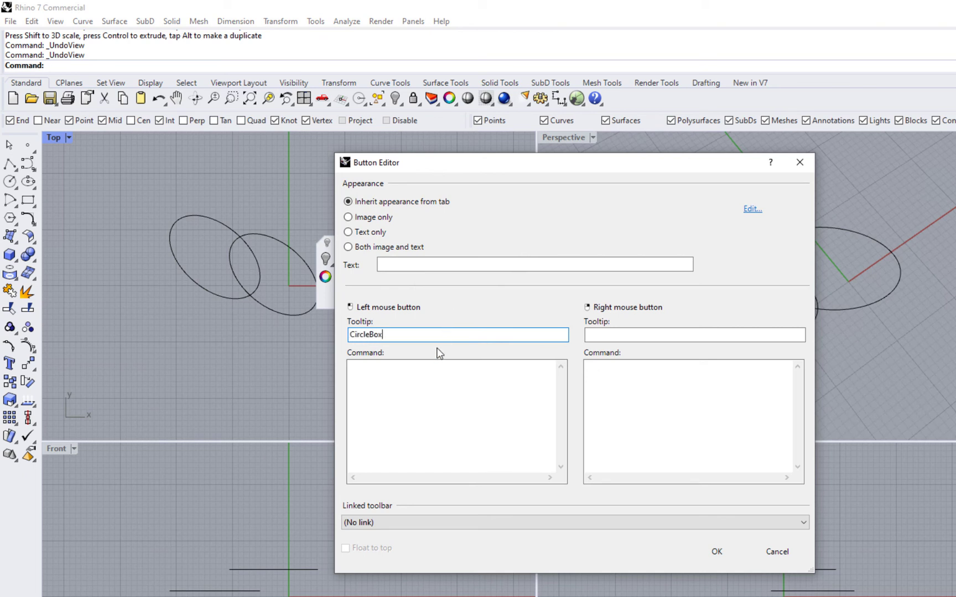
type("c")
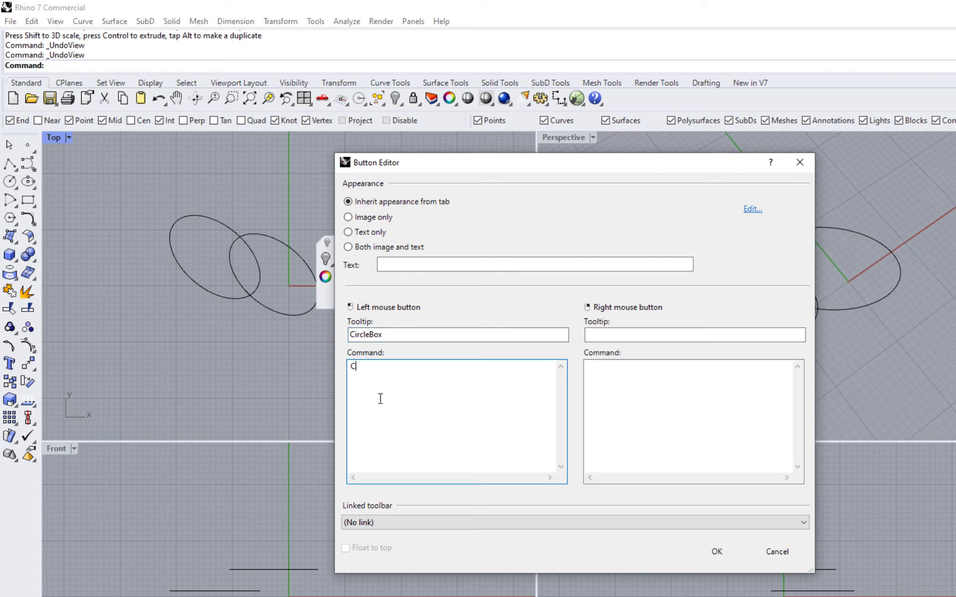
type("ircle")
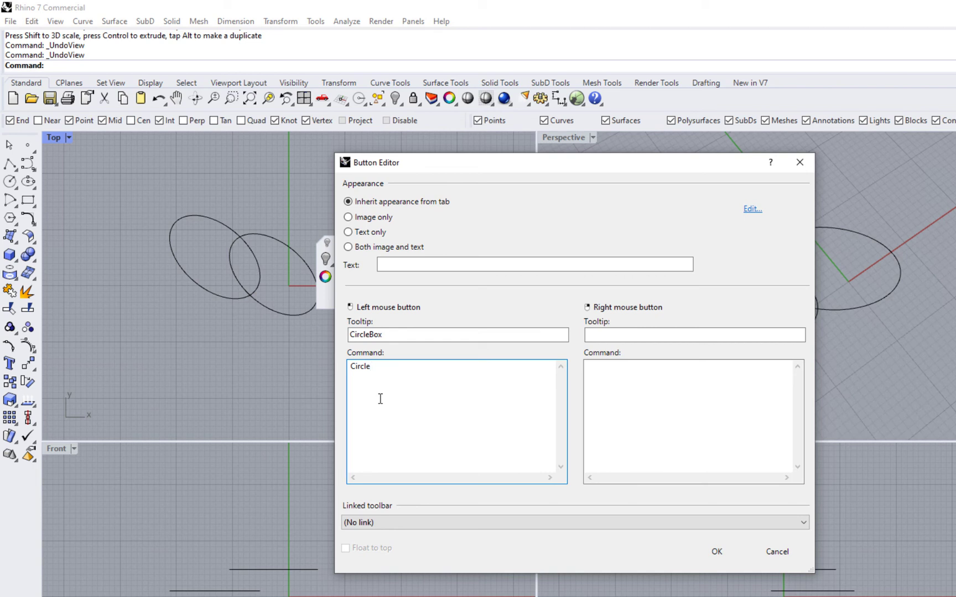
type("Pause Paus")
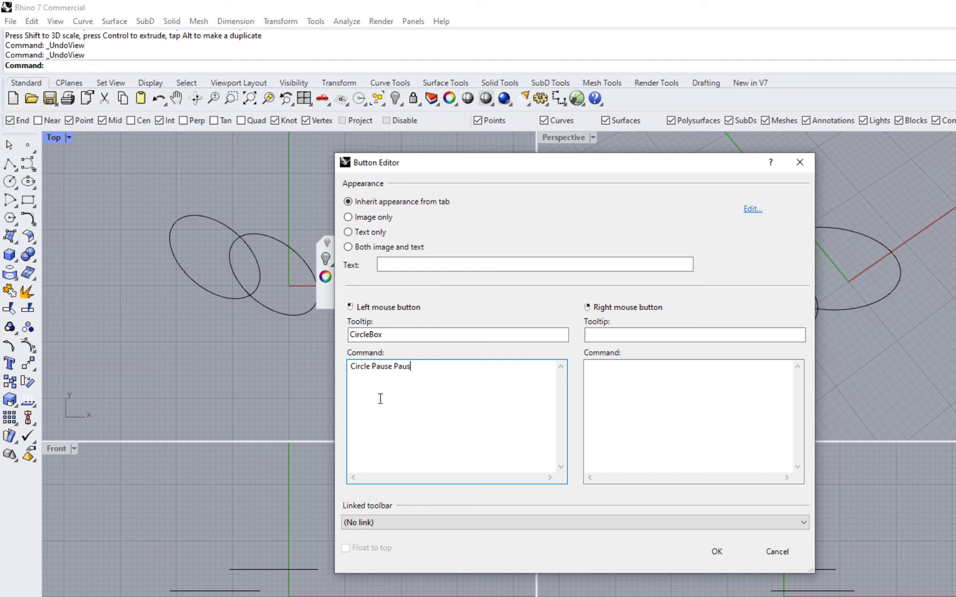
type("e")
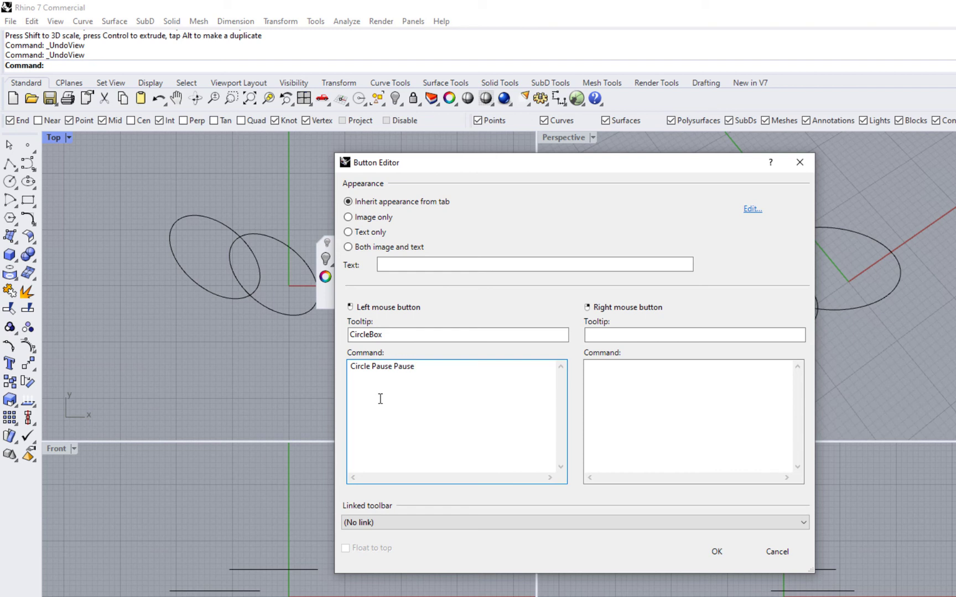
type("Box")
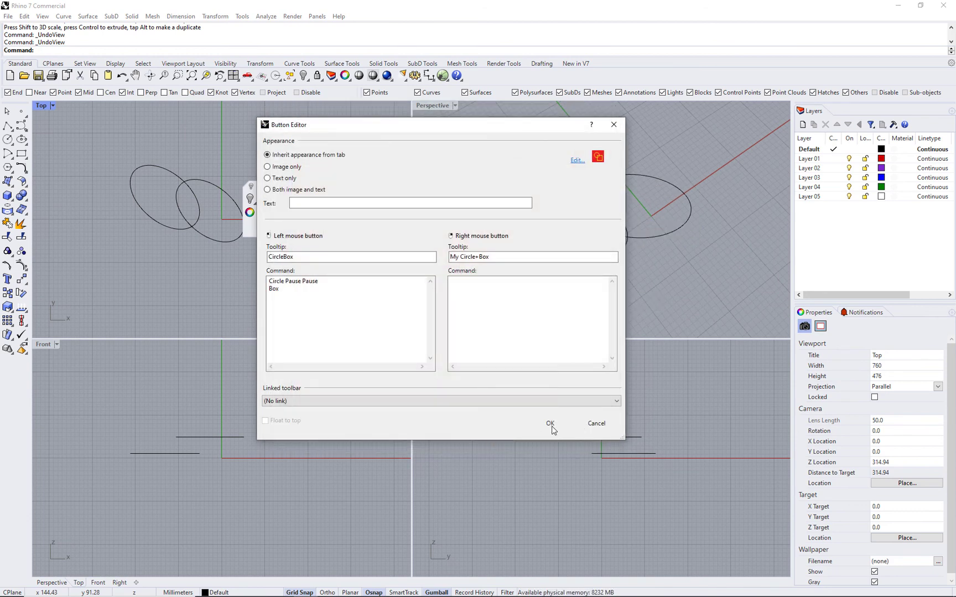
Confirm the CircleBox button in the Button Editor, then run it to draw a circle and a box
left_click(548, 424)
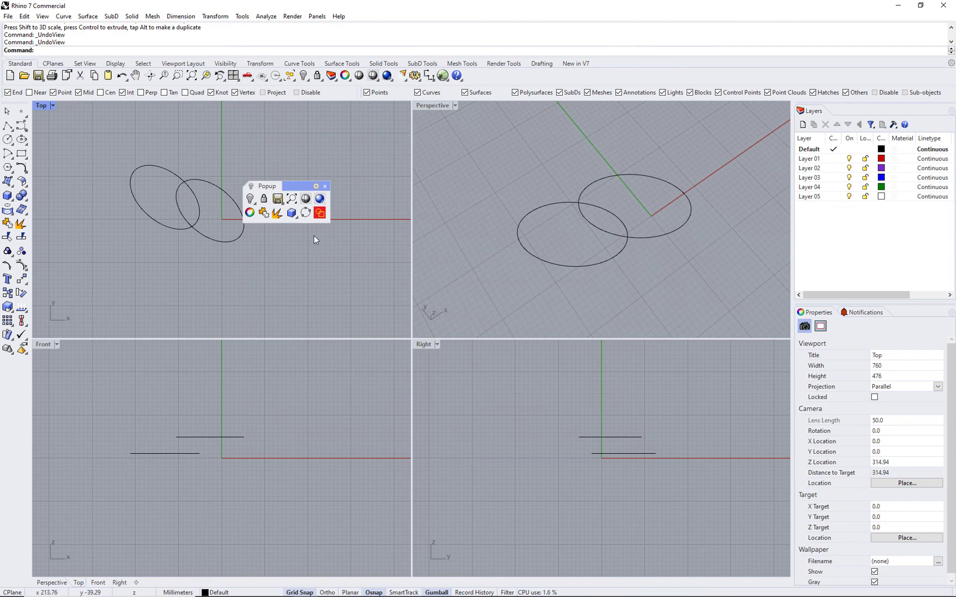
left_click(320, 214)
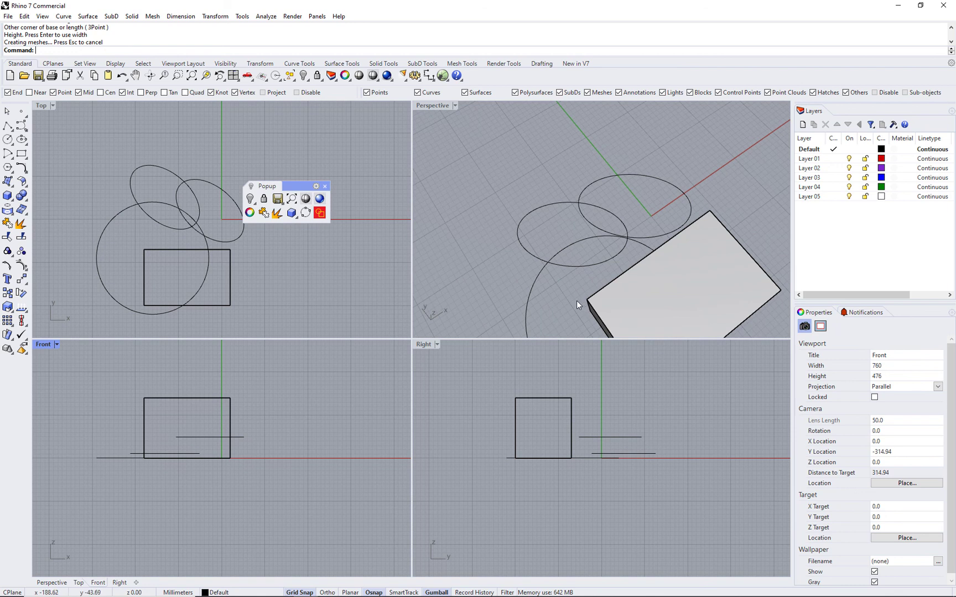
mouse_move(689, 247)
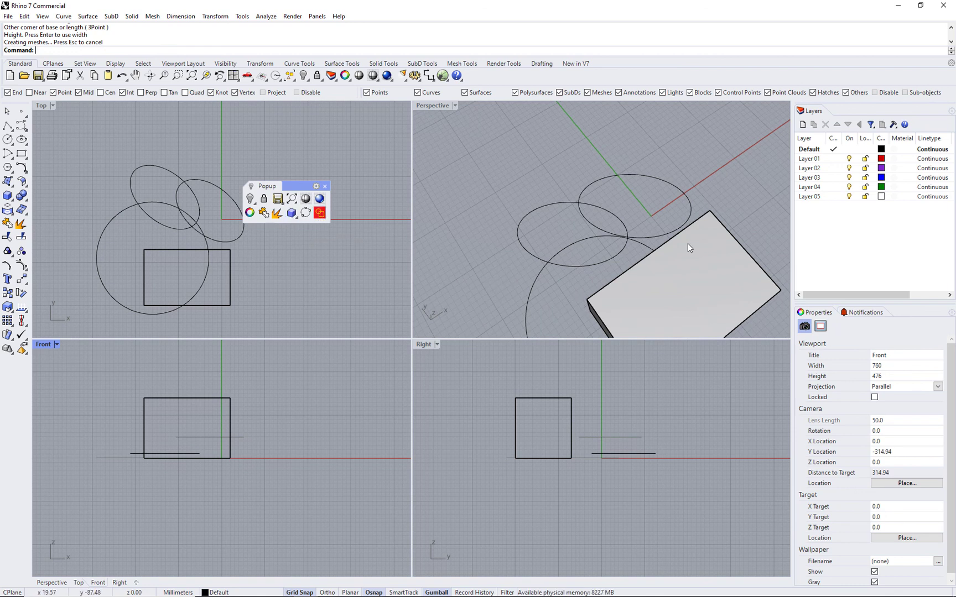
mouse_move(560, 259)
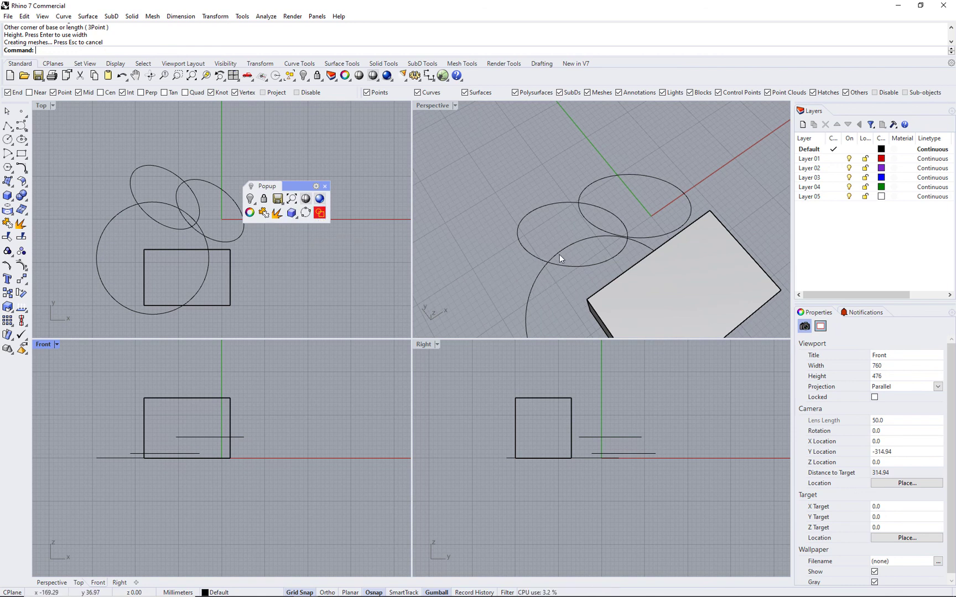